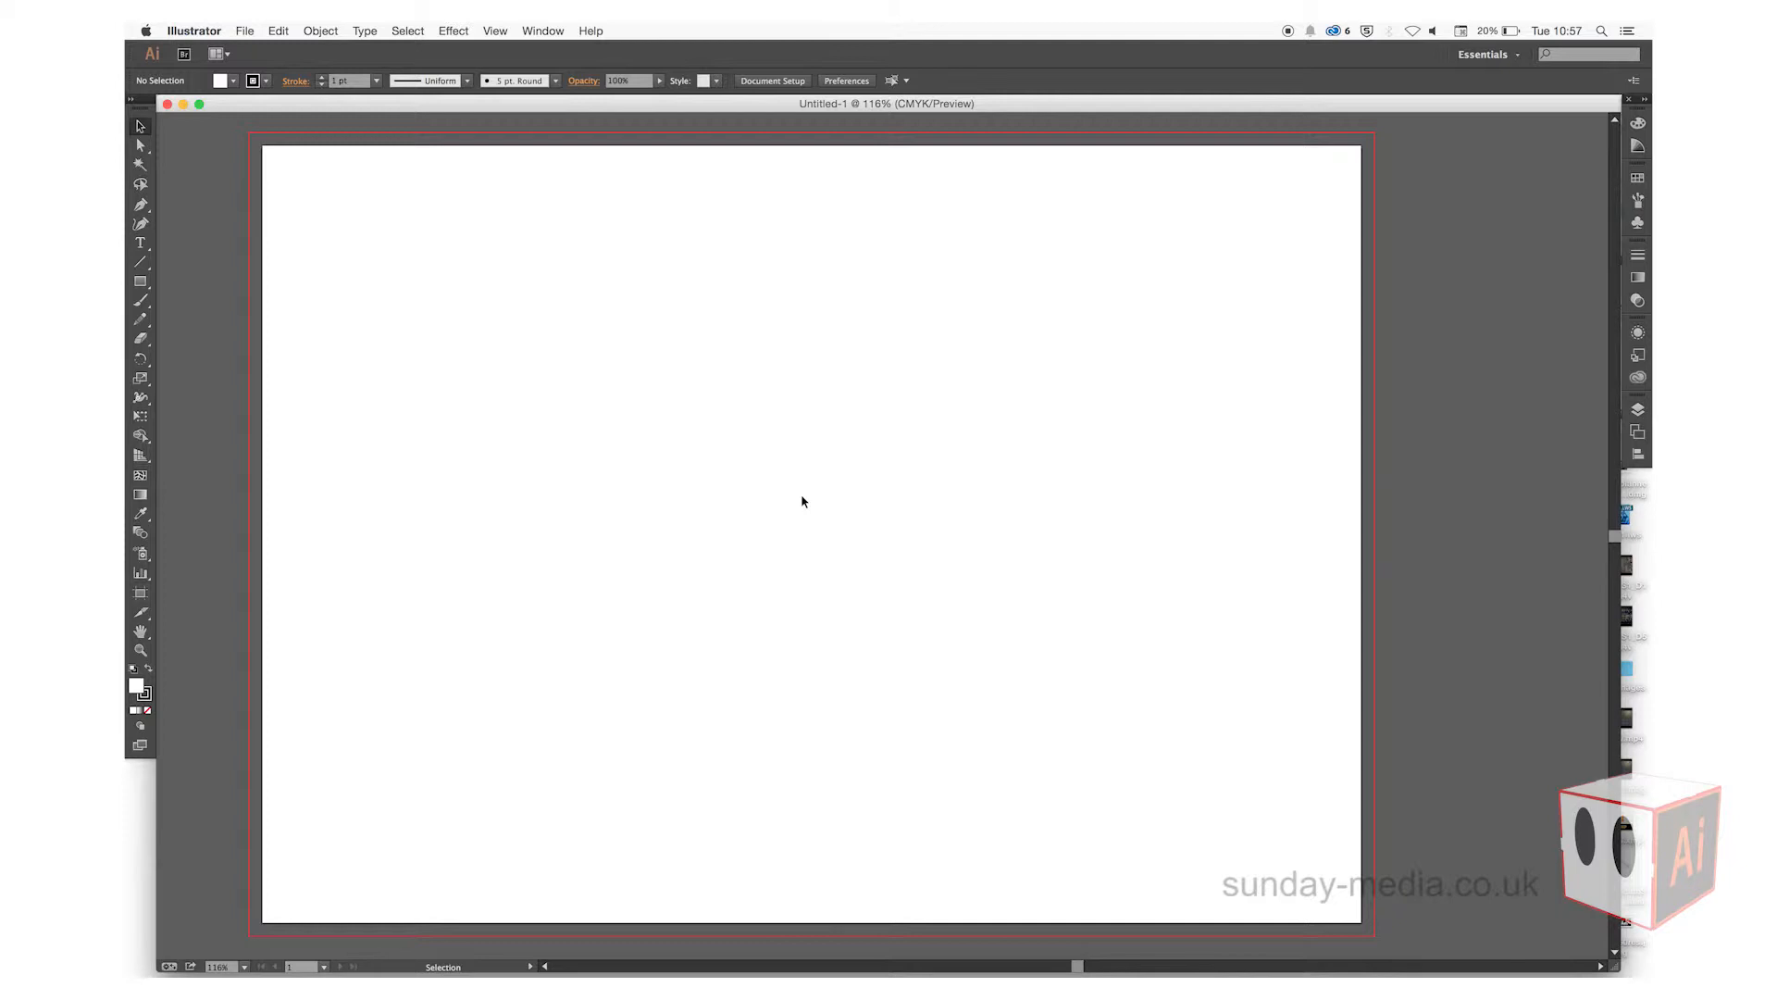
# Step: Choose the first JPG photo in the Adobe Tutorials folder via File > Place
pyautogui.click(244, 31)
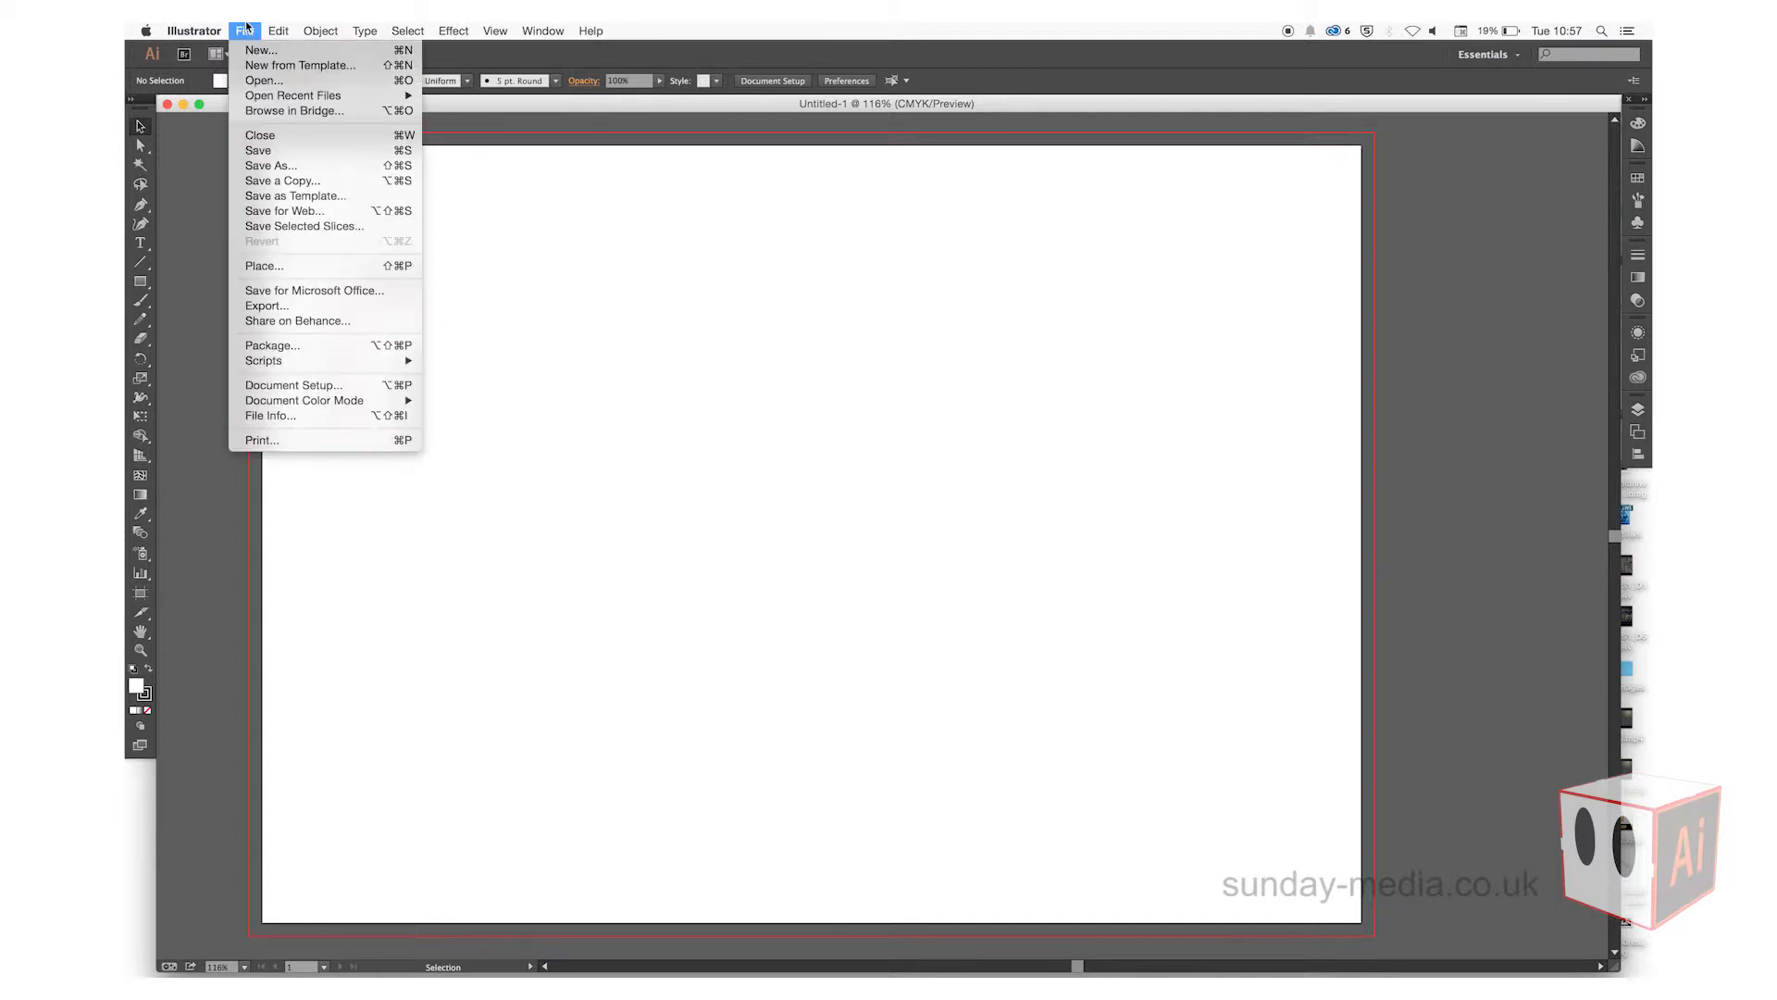
pyautogui.moveTo(261, 265)
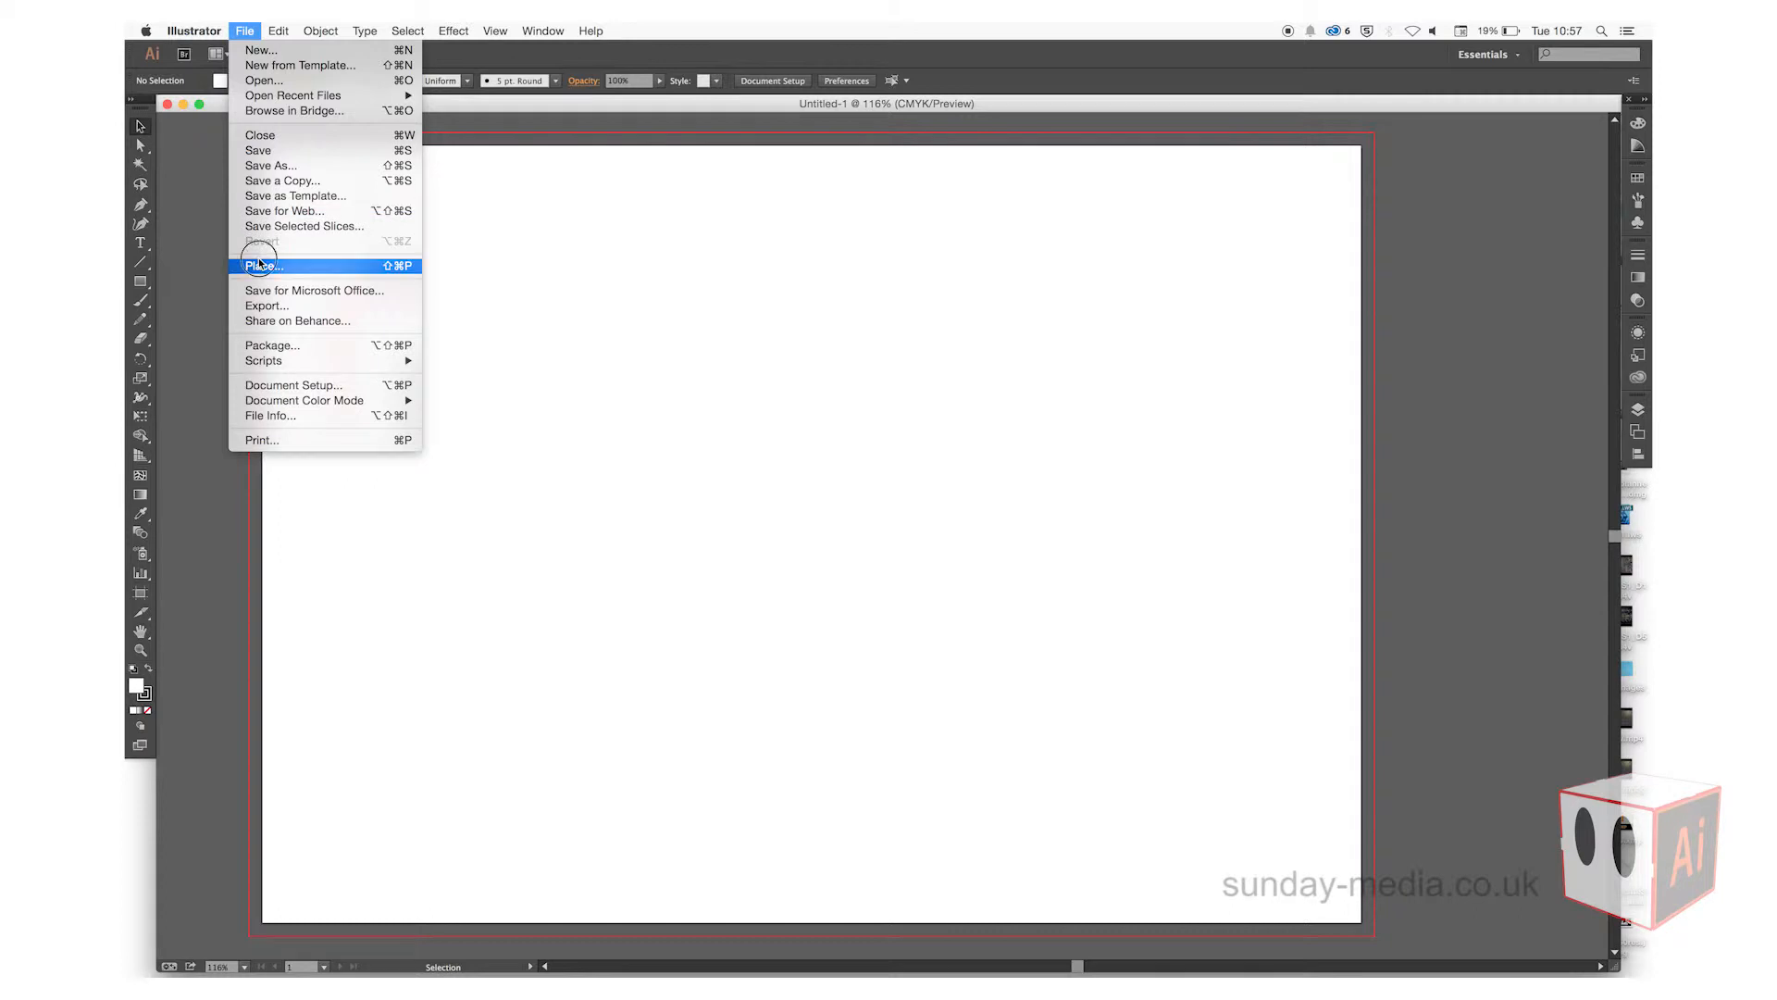
pyautogui.click(262, 265)
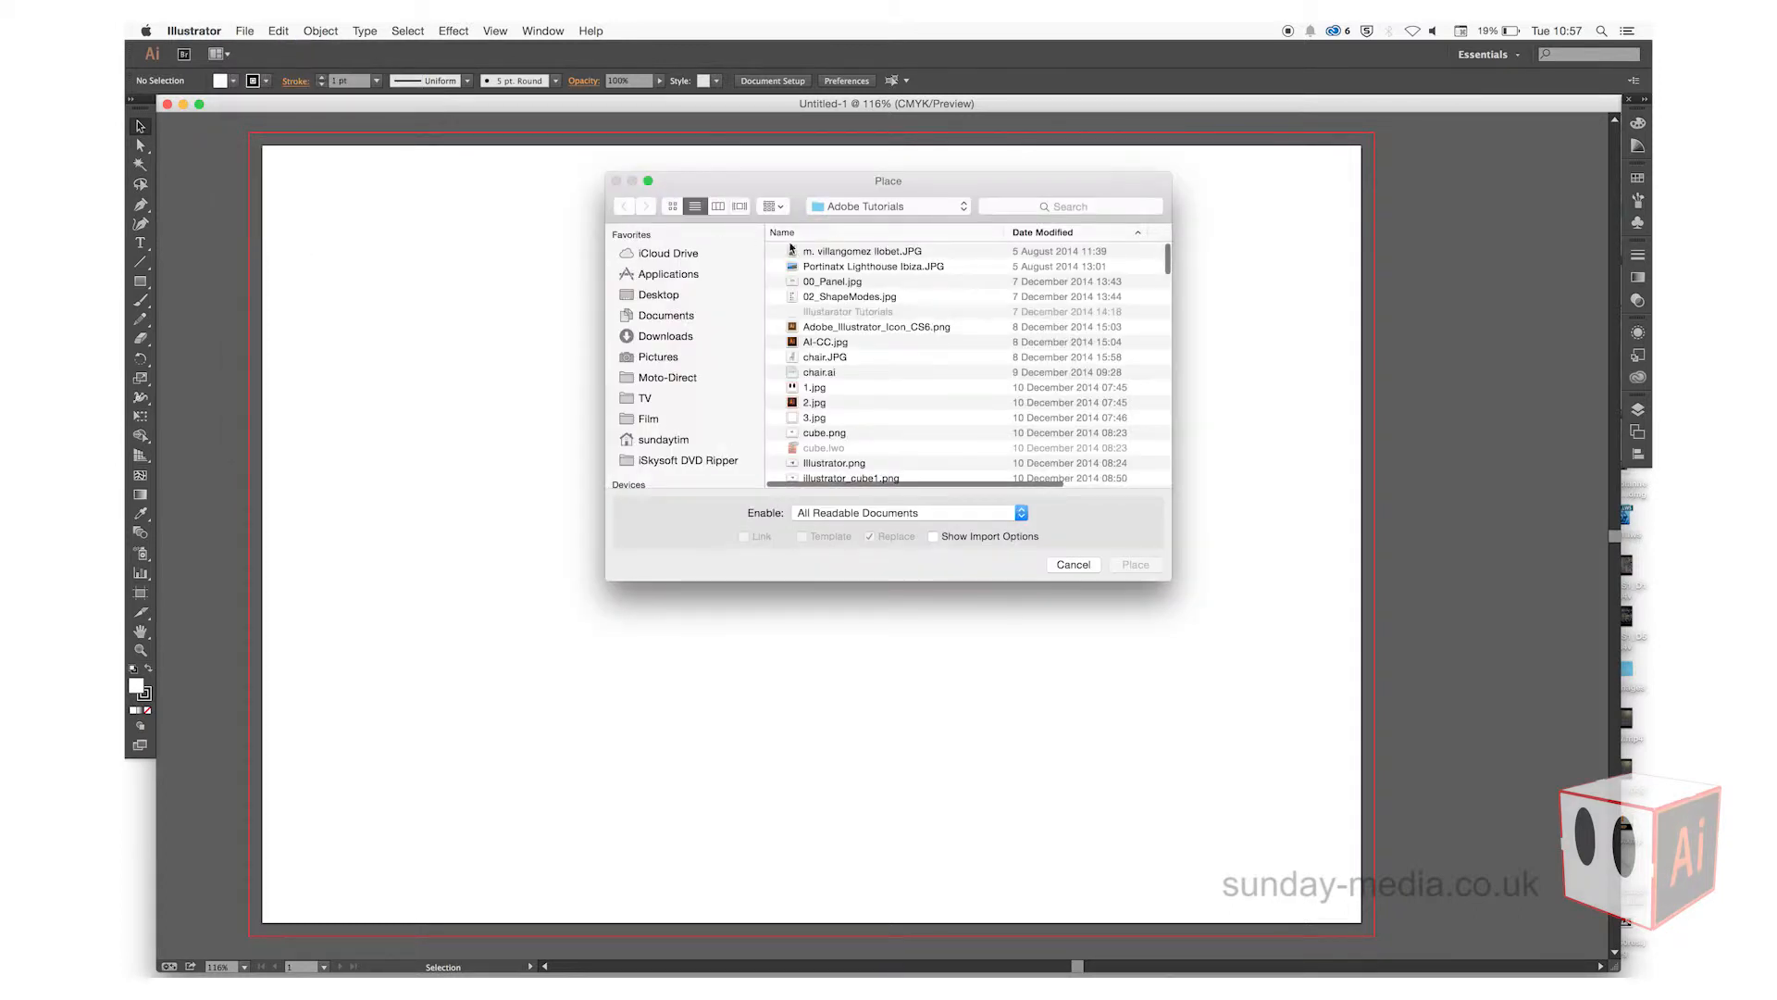
pyautogui.click(864, 251)
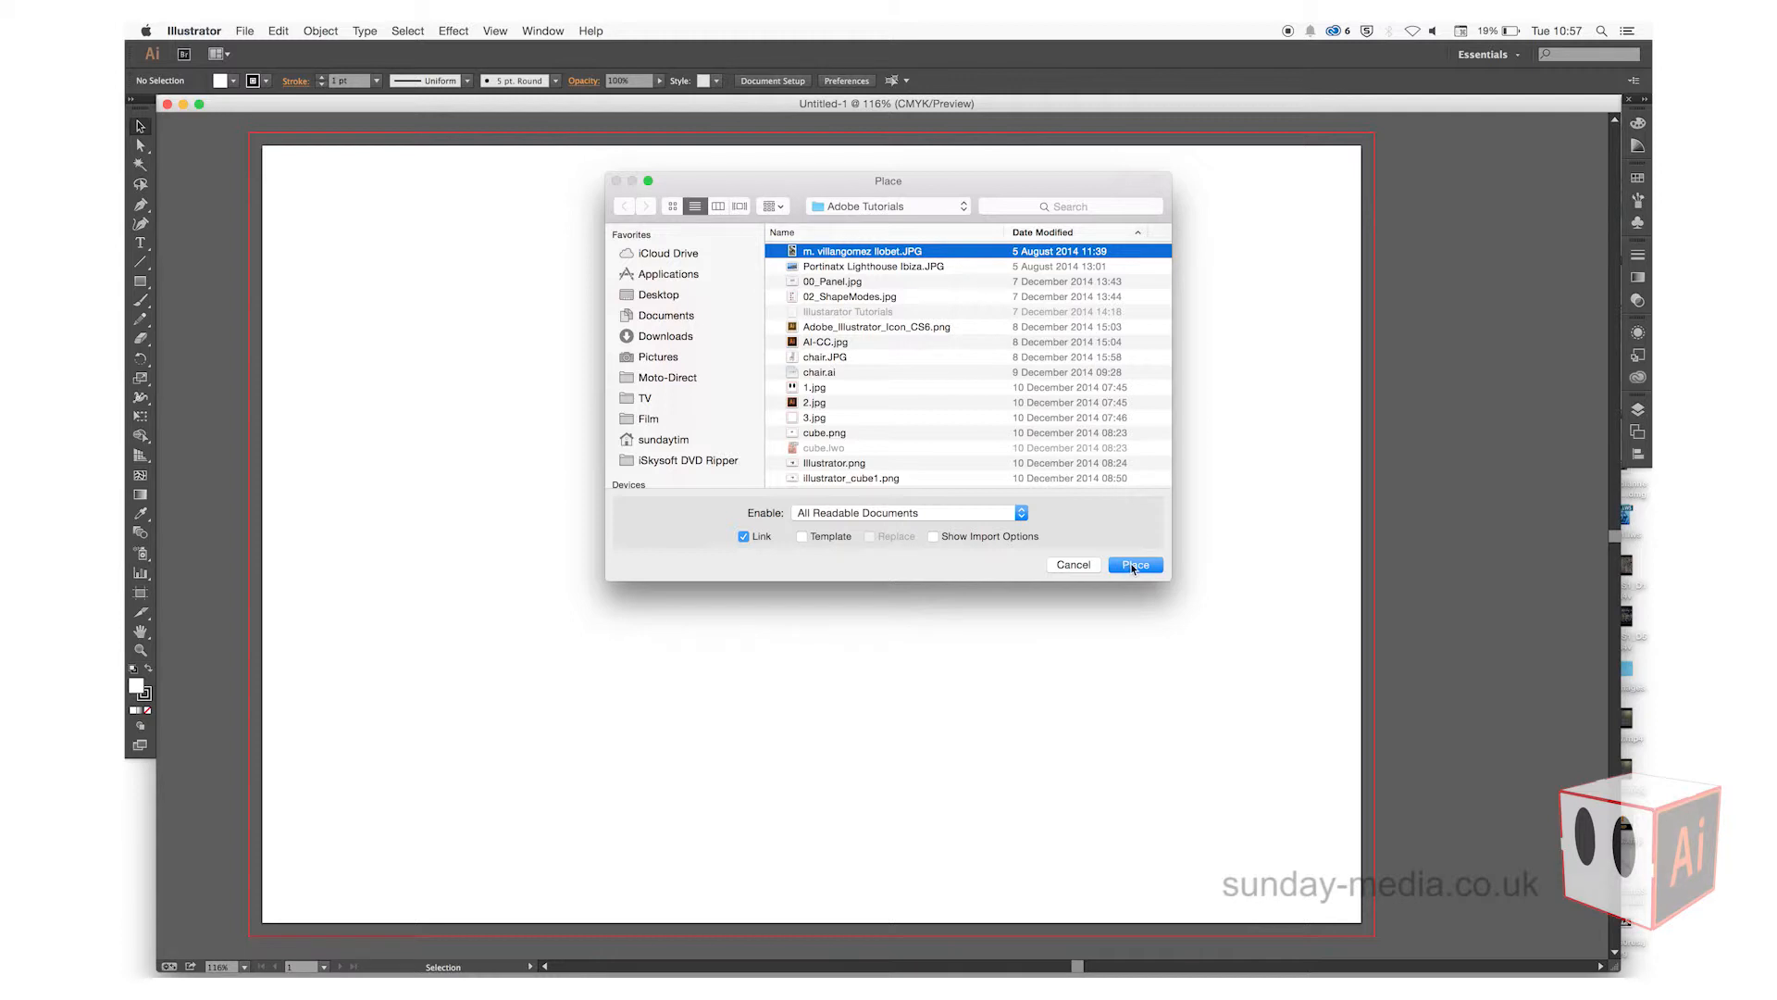
# Step: Place the statue photo on the artboard and add a new layer above it
pyautogui.click(1133, 564)
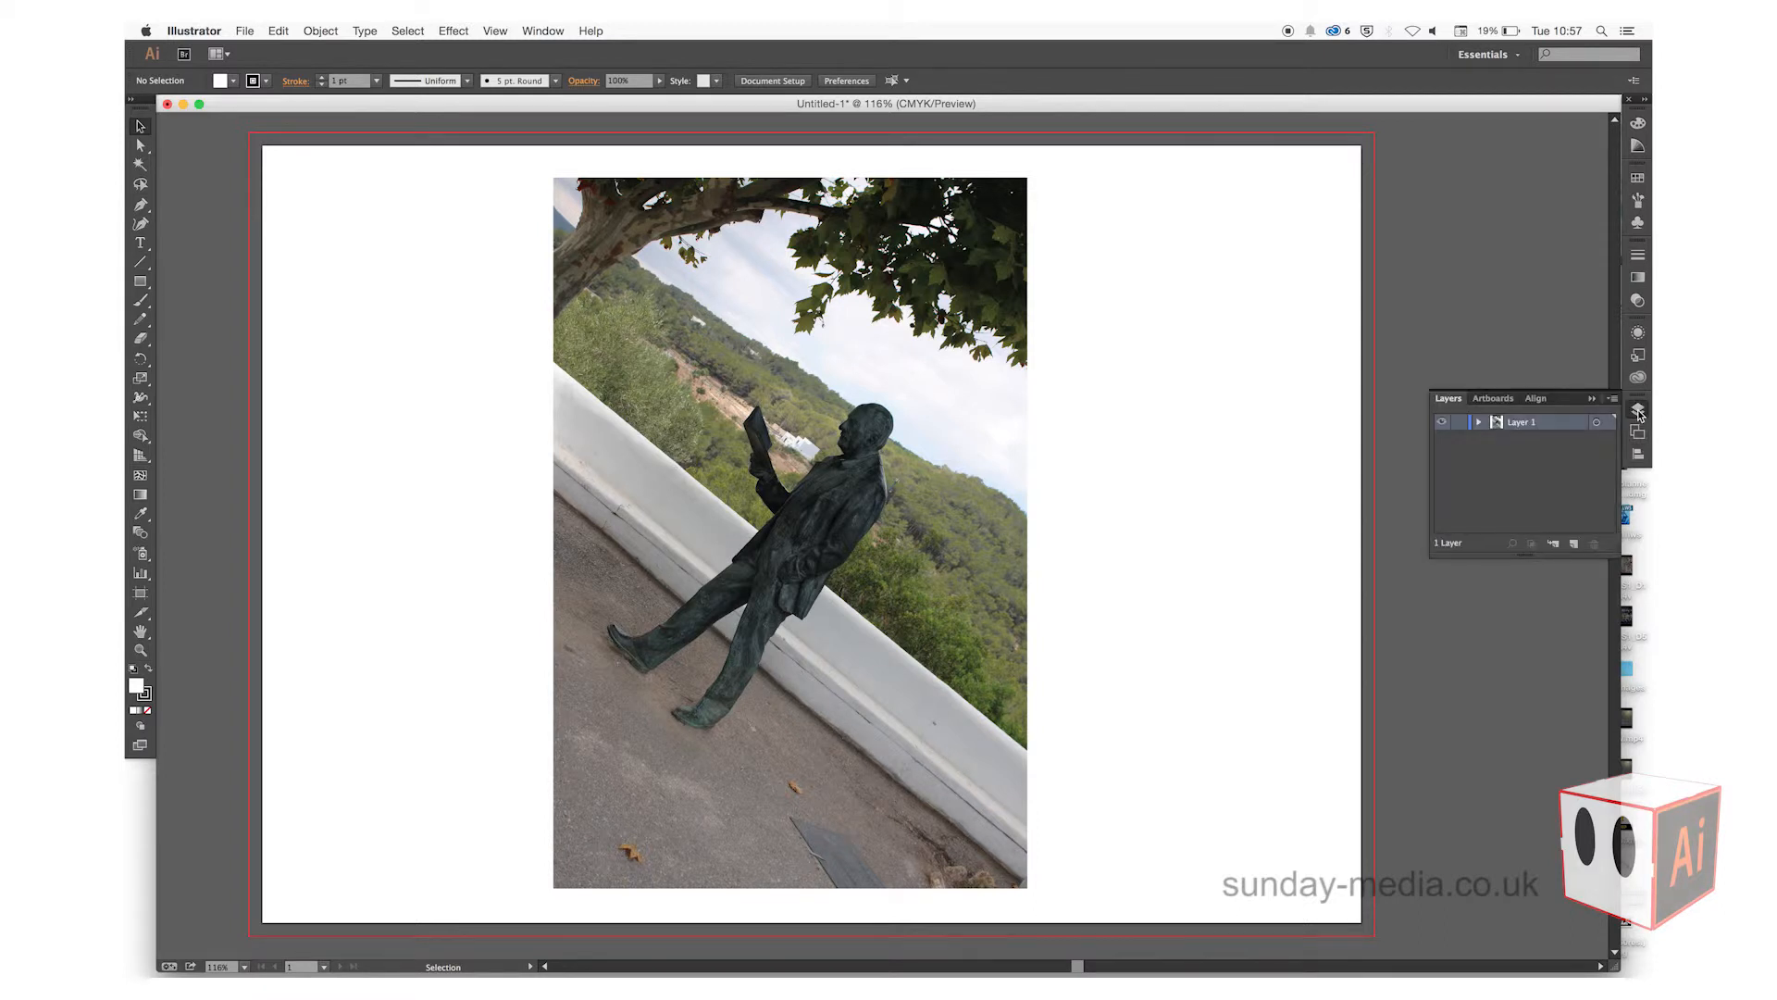
pyautogui.moveTo(1463, 428)
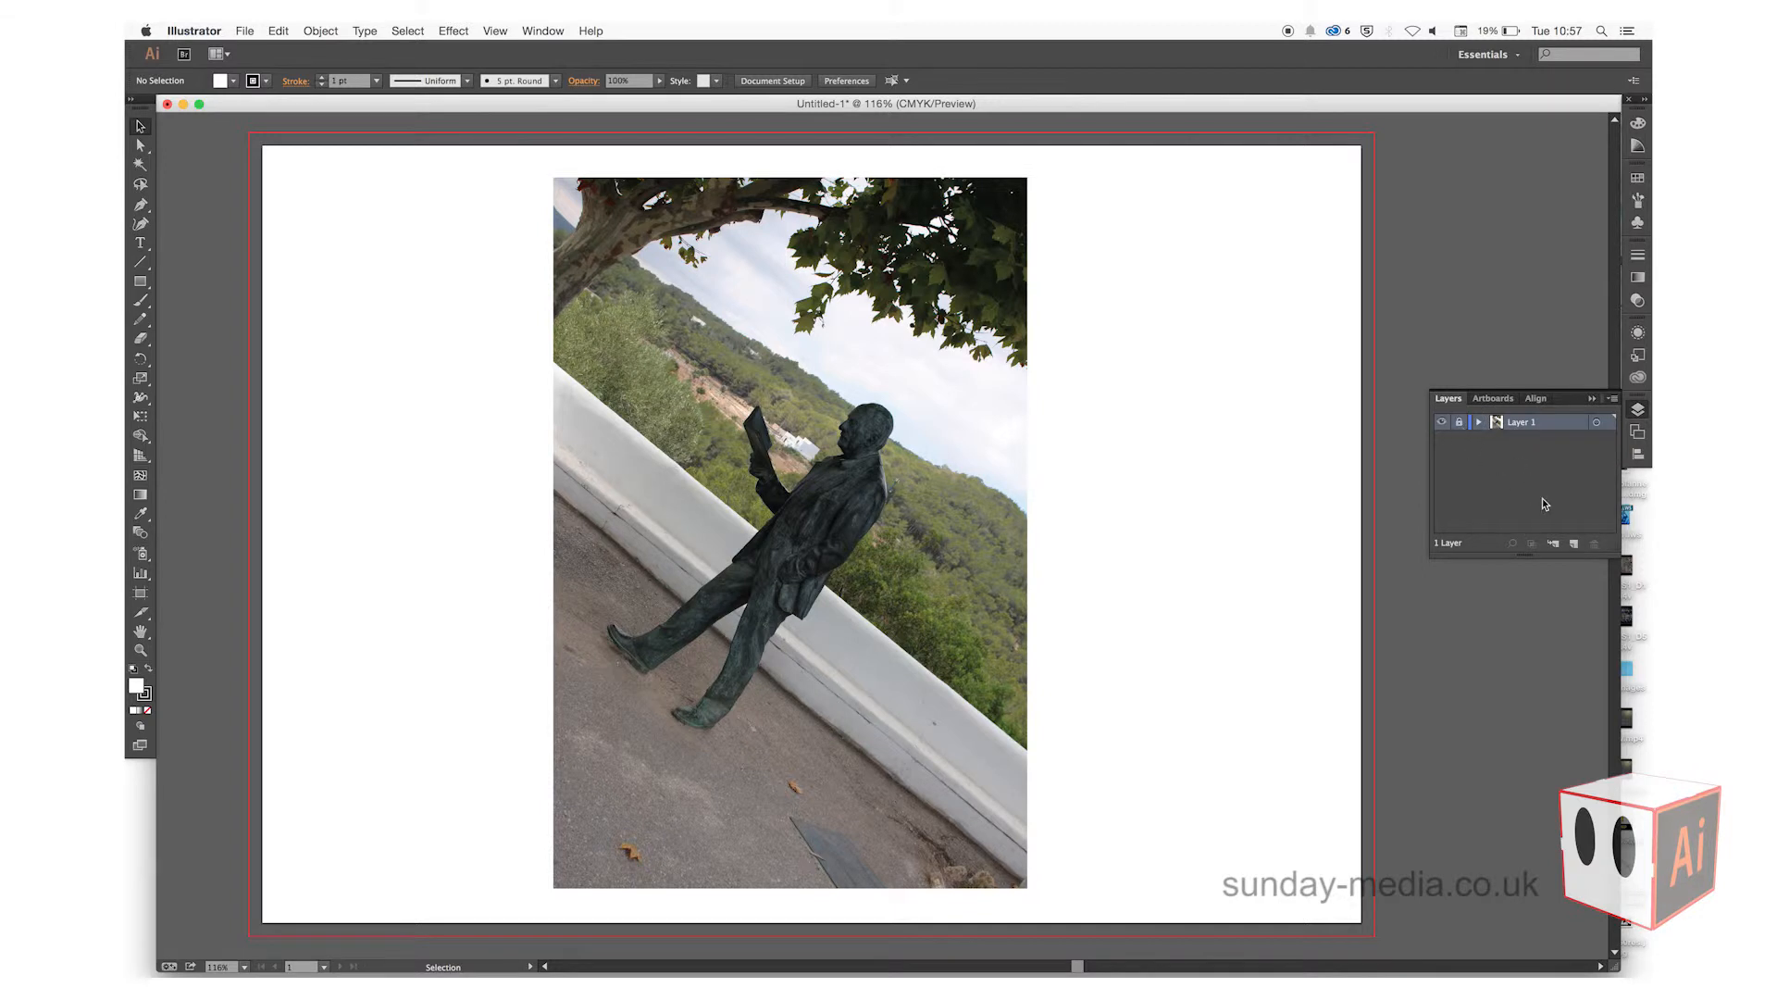
pyautogui.click(1573, 544)
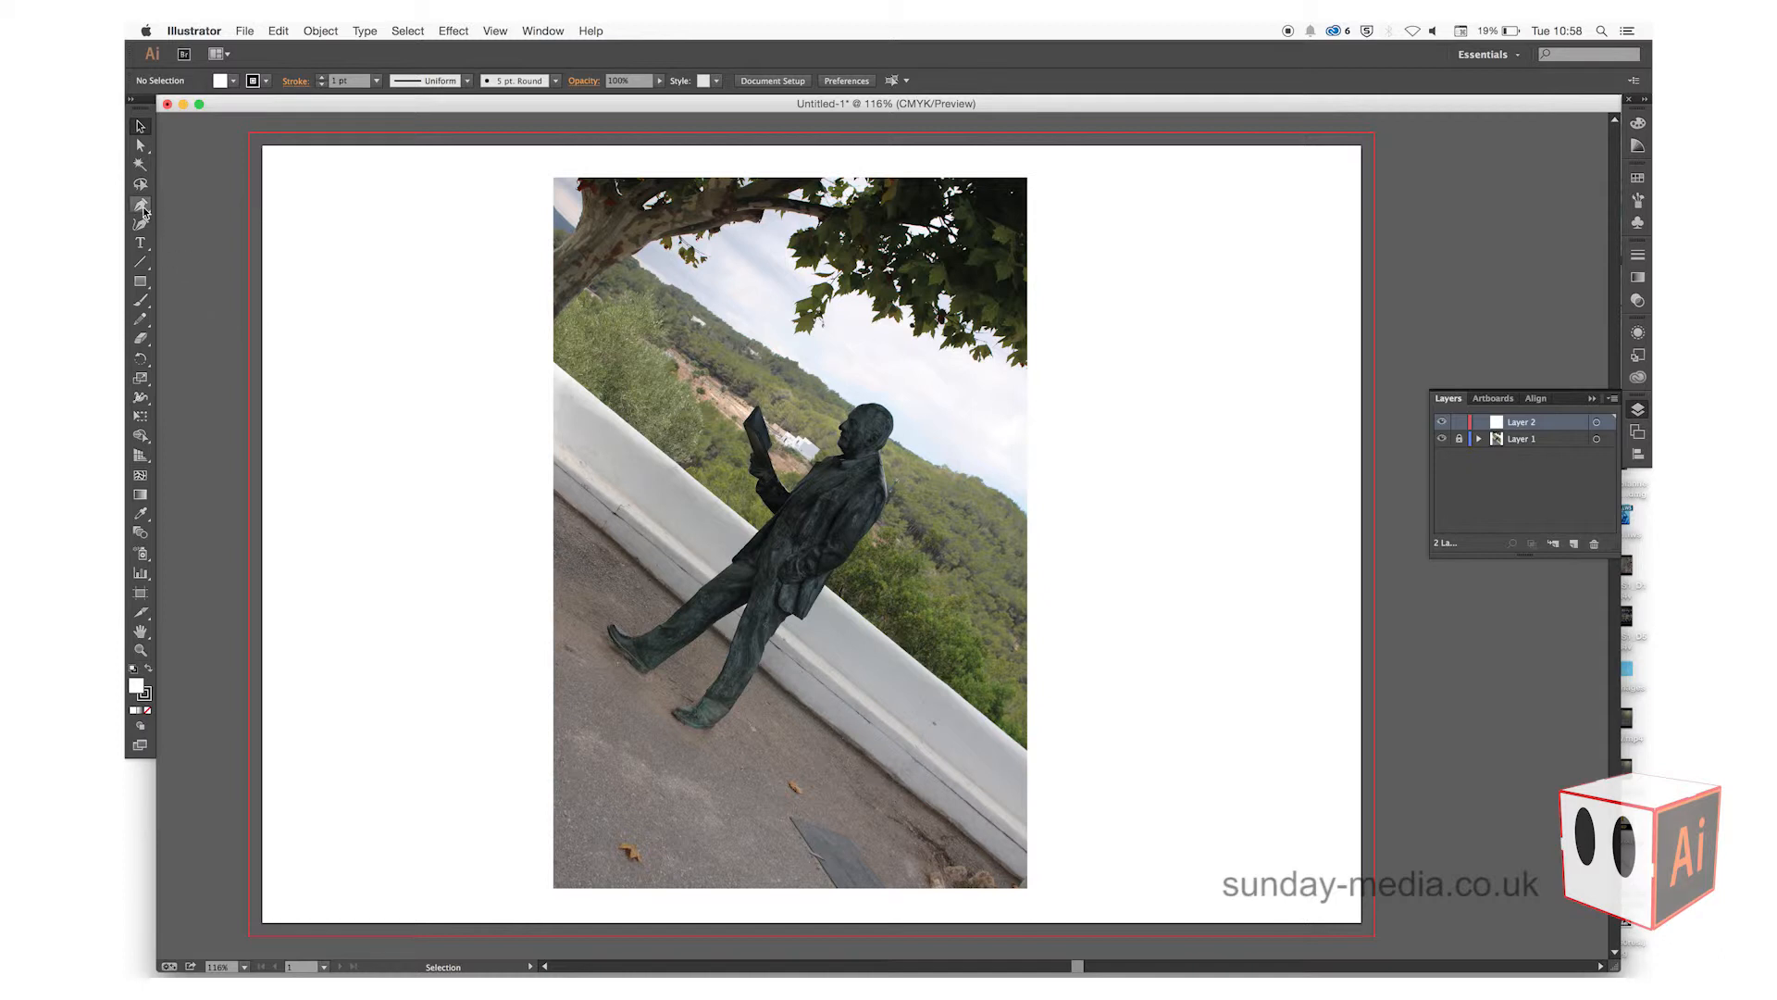
# Step: Zoom in and pen-trace around the front shoe and up the front leg
pyautogui.moveTo(632, 536); pyautogui.dragTo(789, 533)
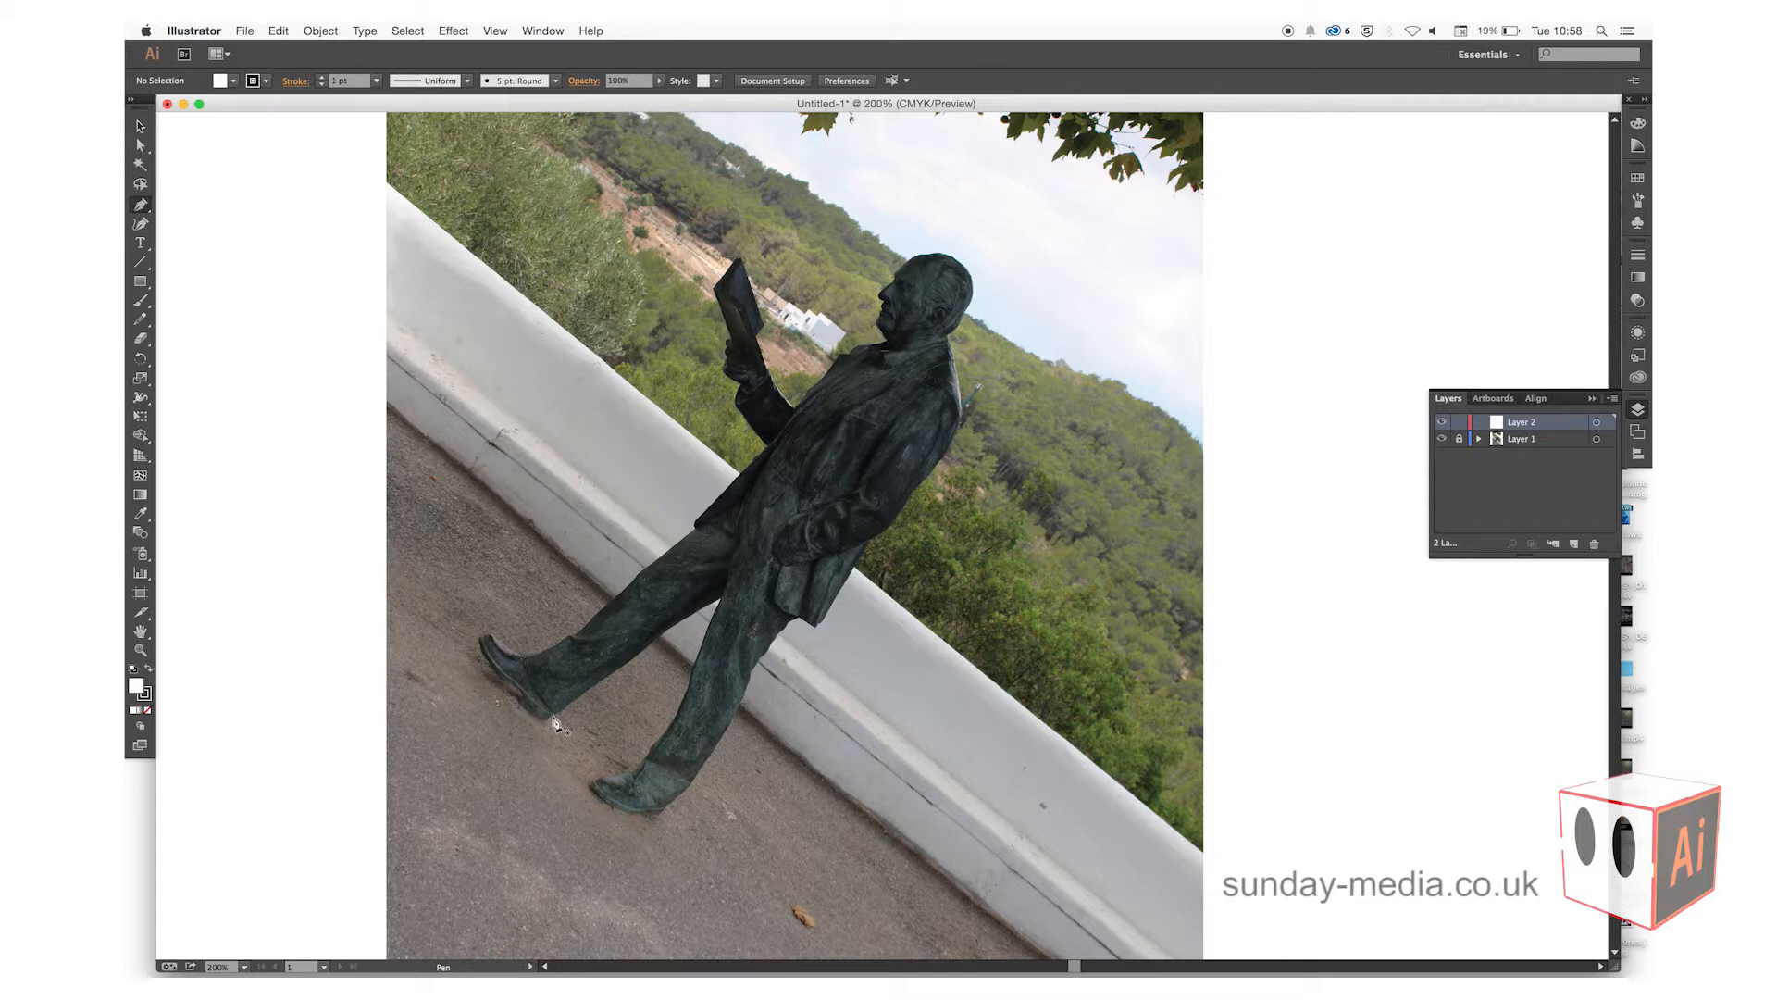
pyautogui.click(551, 722)
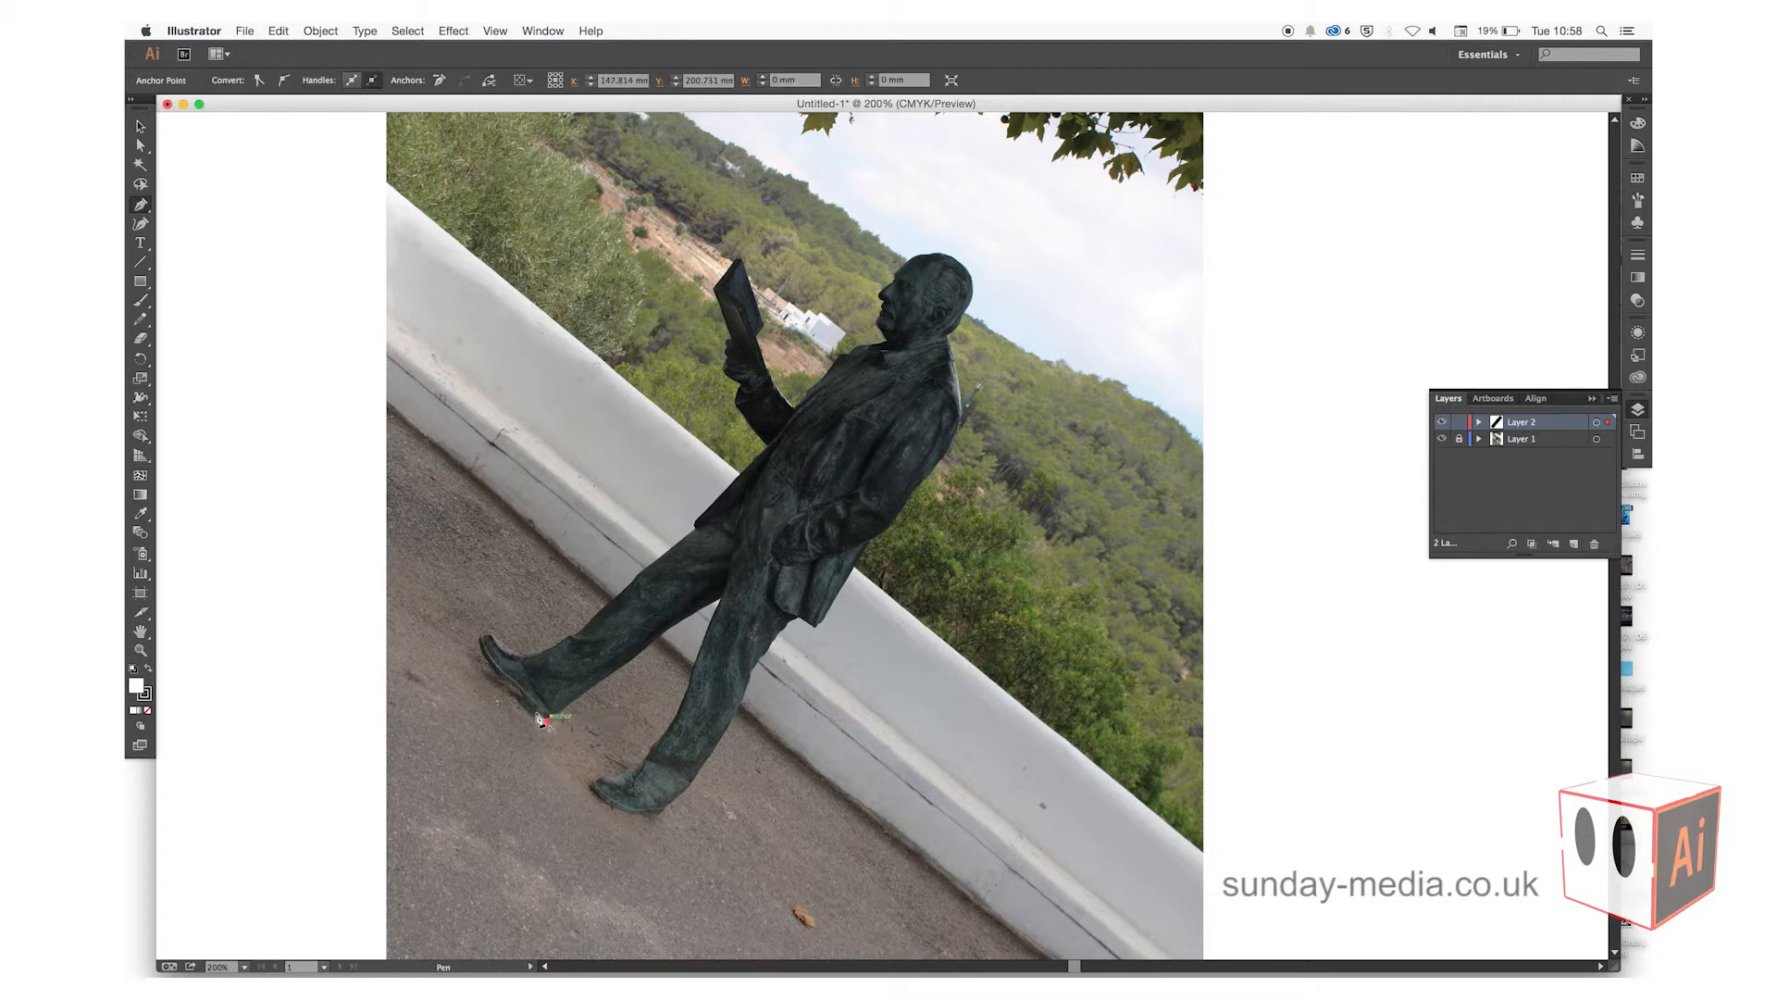
pyautogui.moveTo(547, 720); pyautogui.dragTo(521, 705)
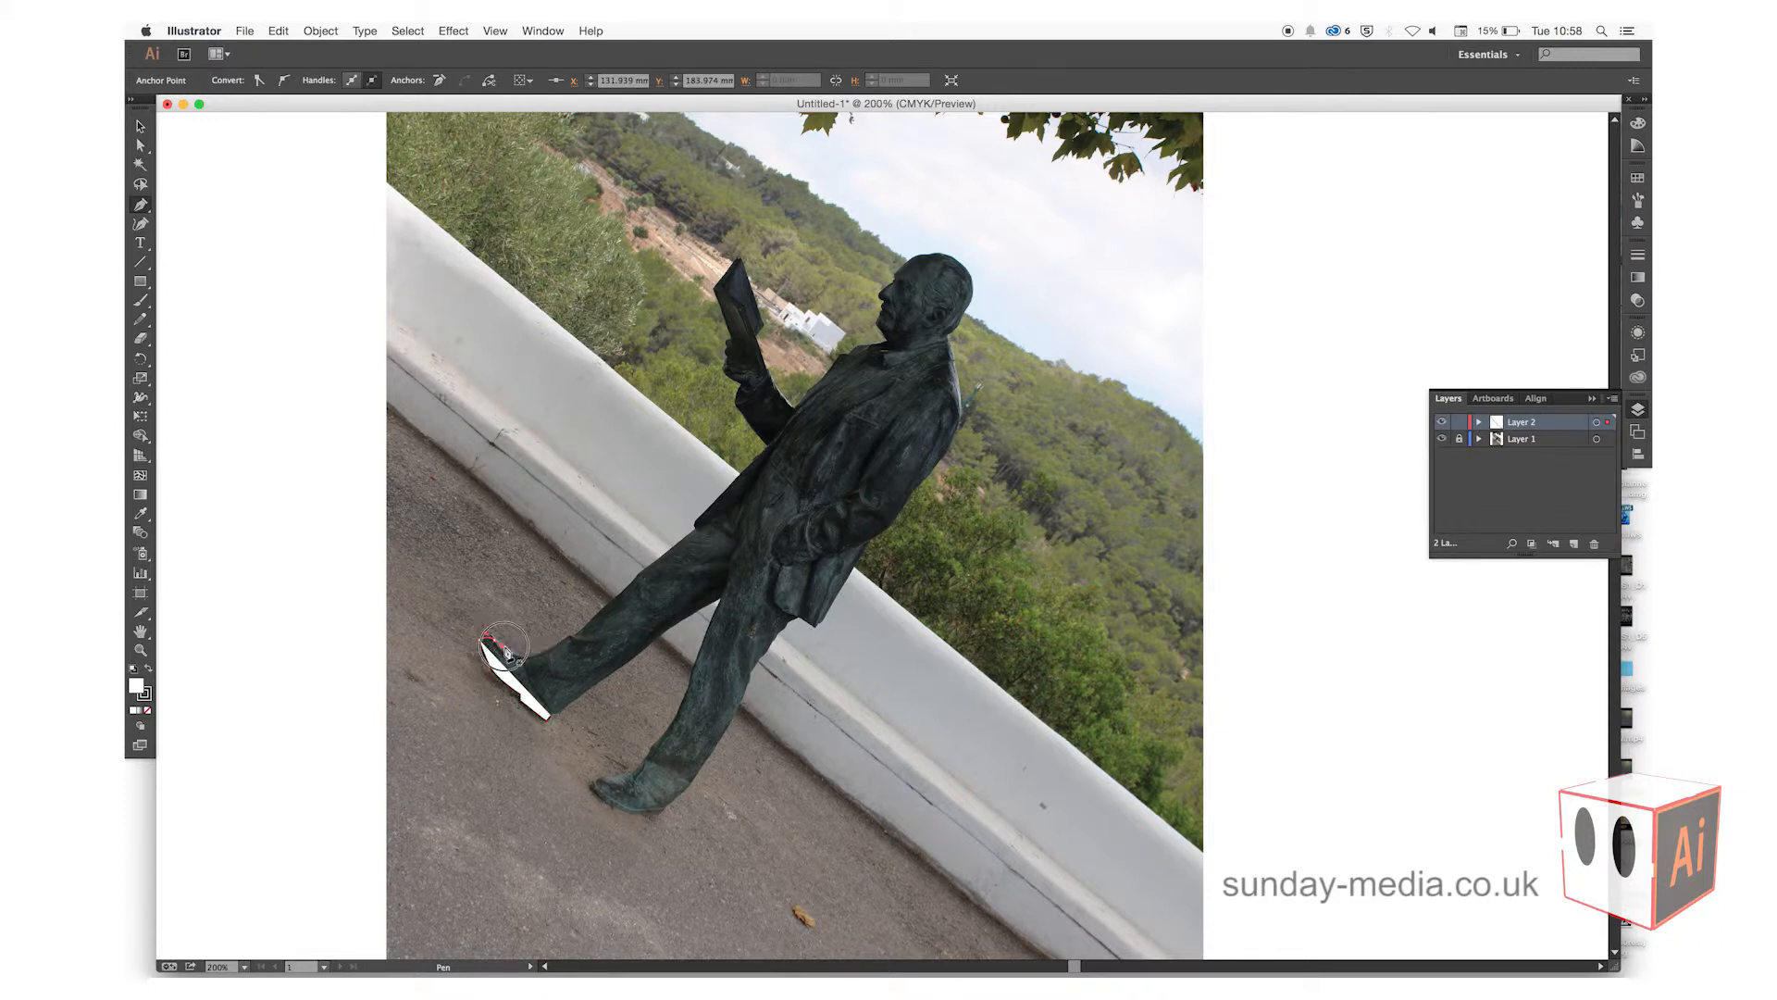
pyautogui.moveTo(501, 646); pyautogui.dragTo(539, 668)
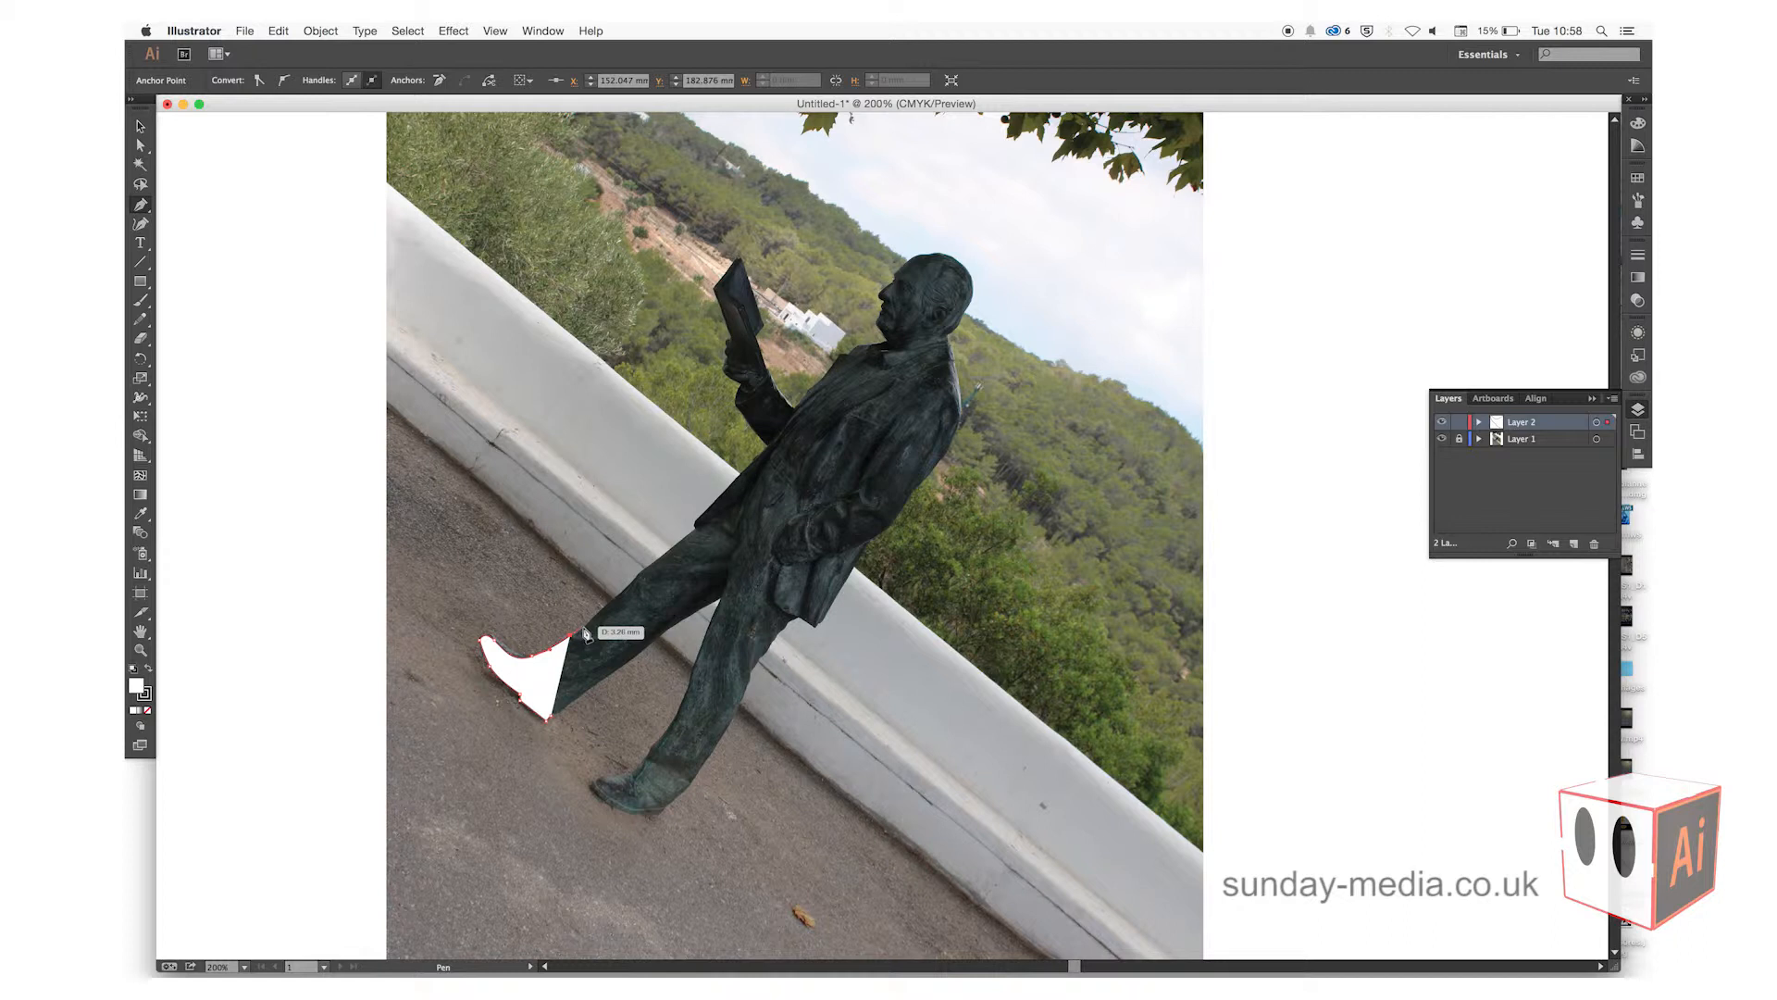
pyautogui.click(595, 621)
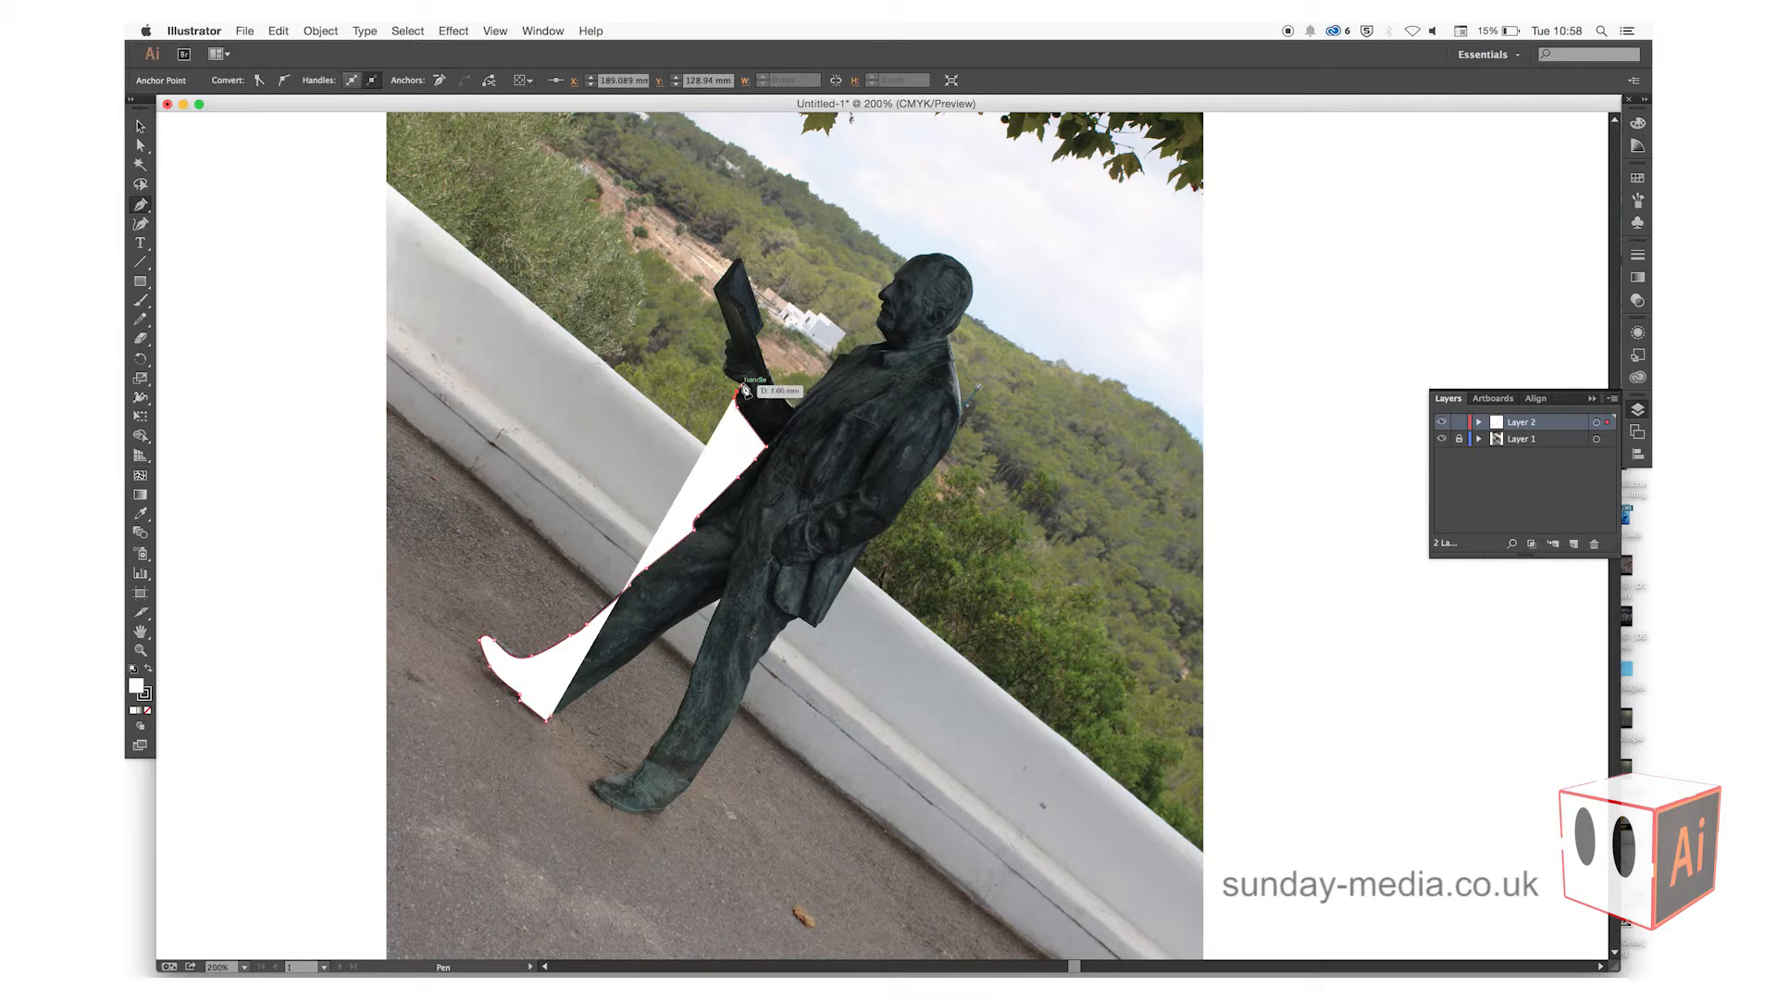
# Step: Set the fill to None and trace the outline up to the book
pyautogui.moveTo(739, 390); pyautogui.dragTo(317, 637)
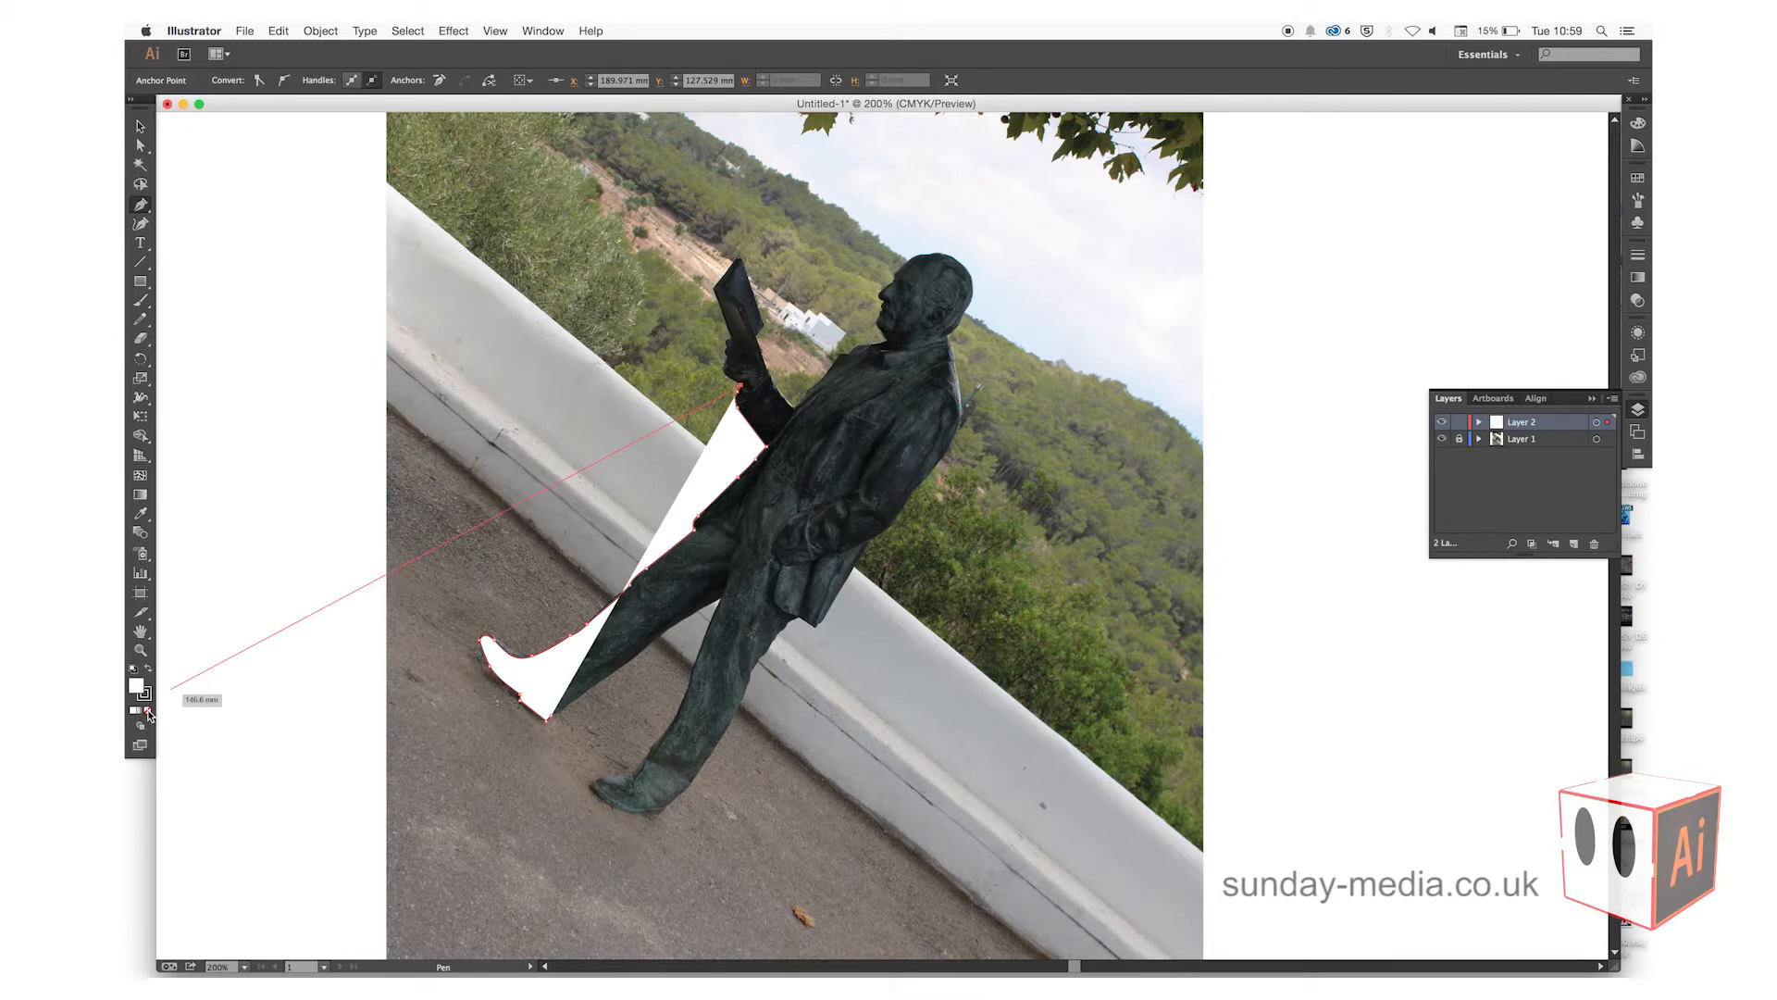
pyautogui.click(138, 688)
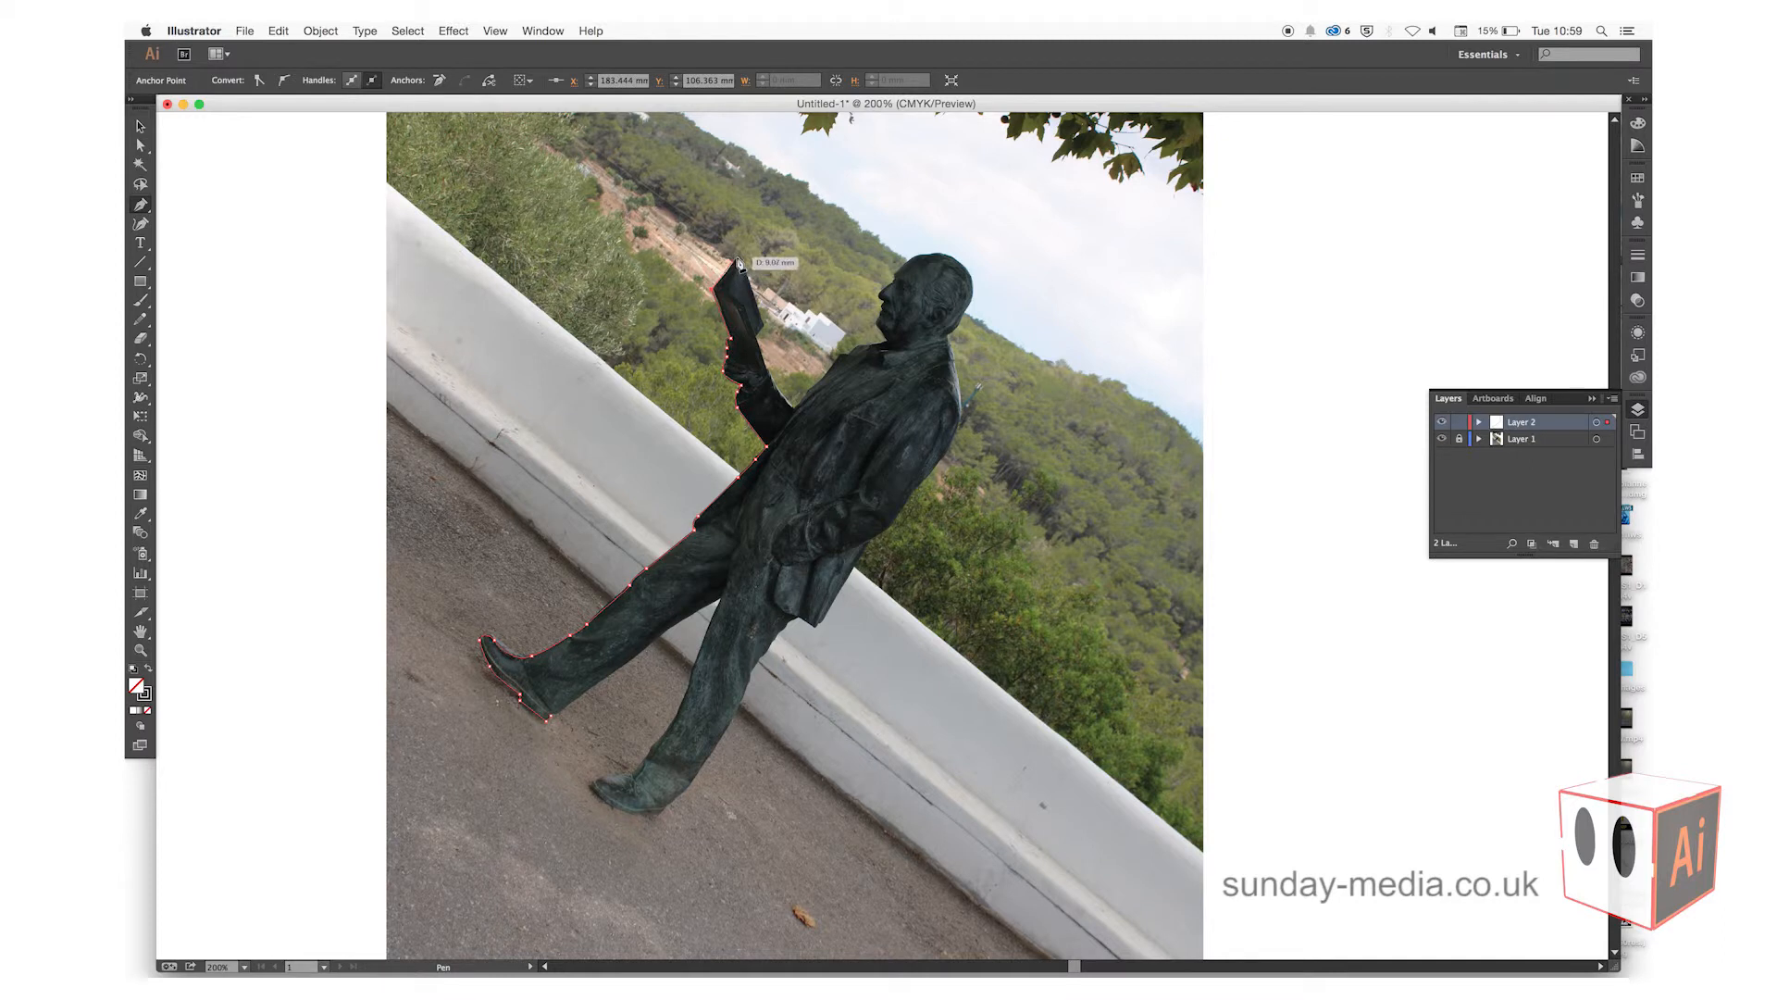
pyautogui.moveTo(736, 267); pyautogui.dragTo(804, 408)
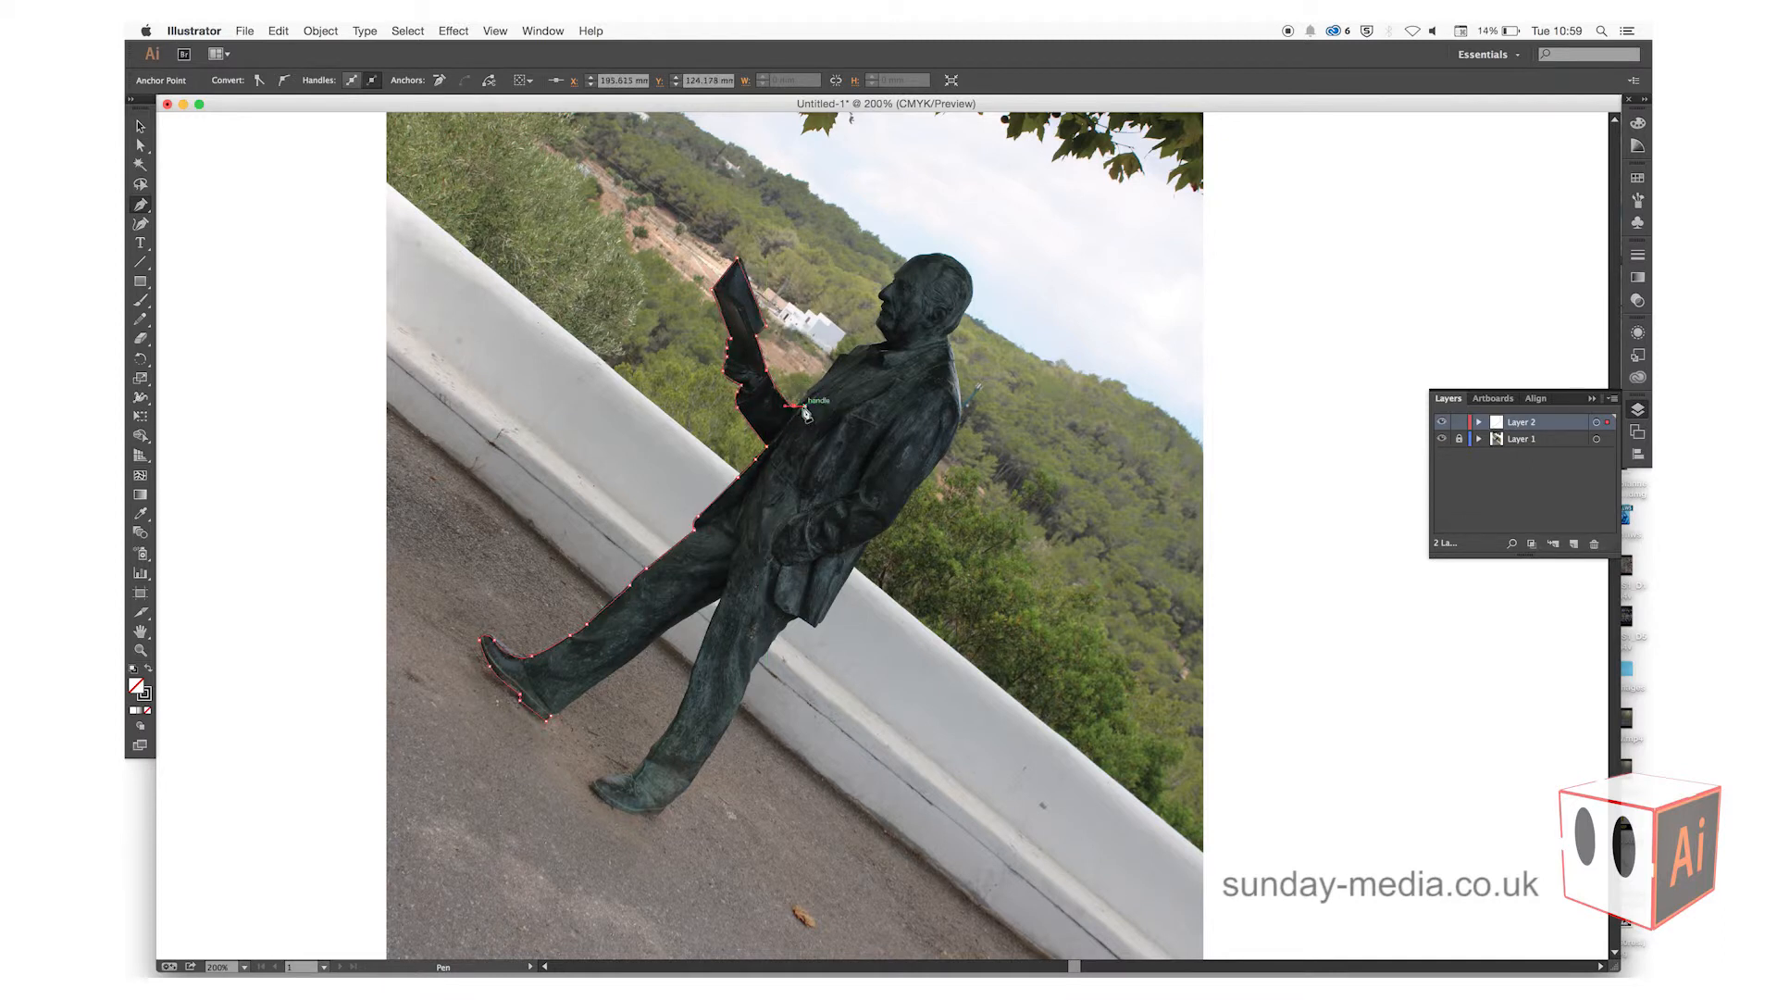
# Step: Trace around the shoulder, head and back leg, then fill the silhouette black
pyautogui.moveTo(805, 408); pyautogui.dragTo(861, 357)
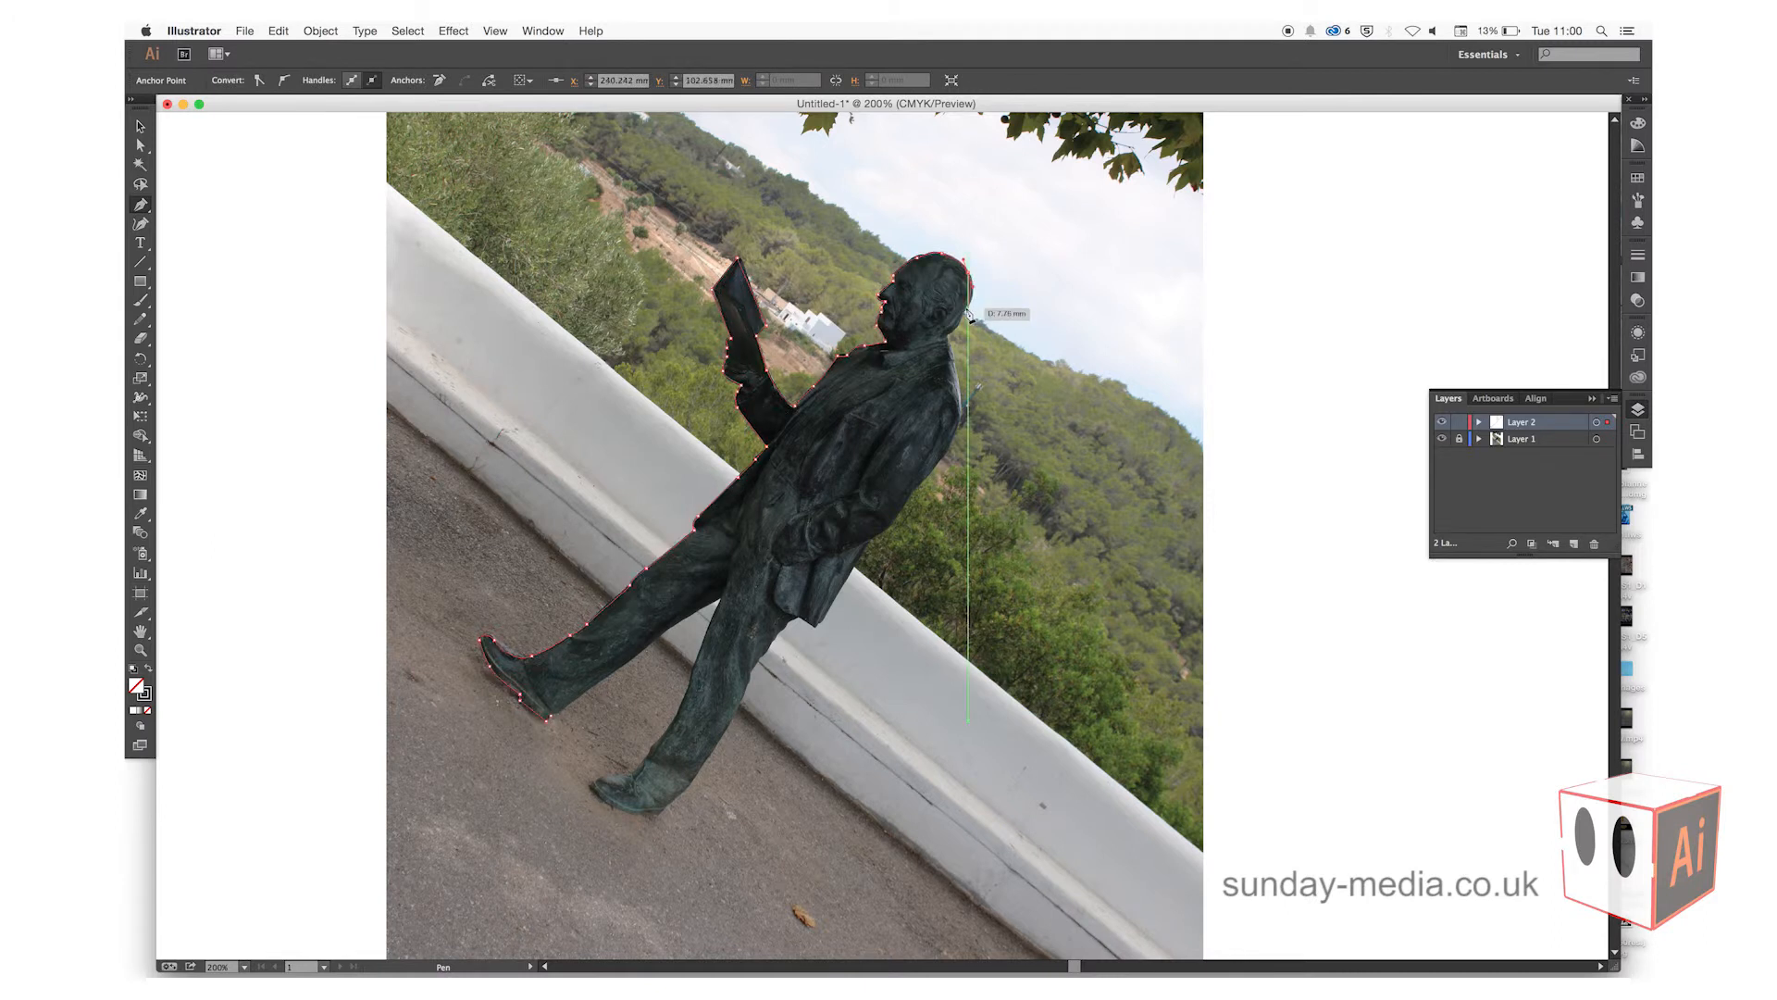
pyautogui.click(960, 436)
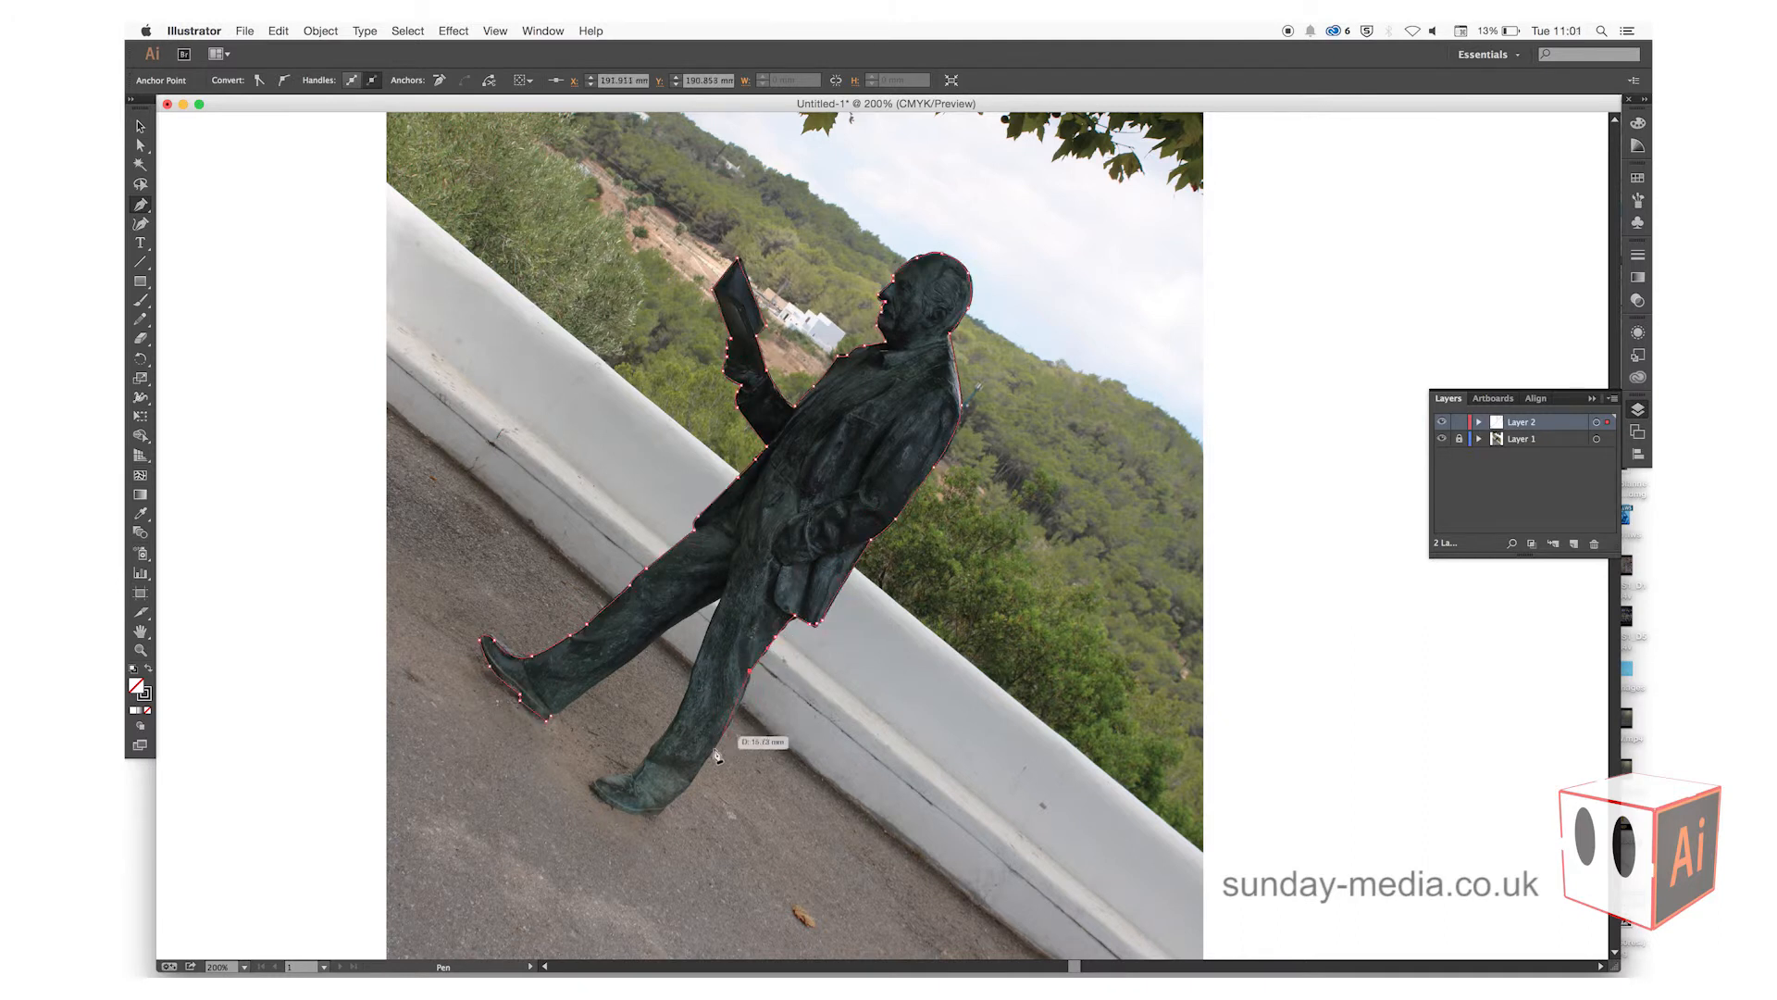
pyautogui.click(651, 817)
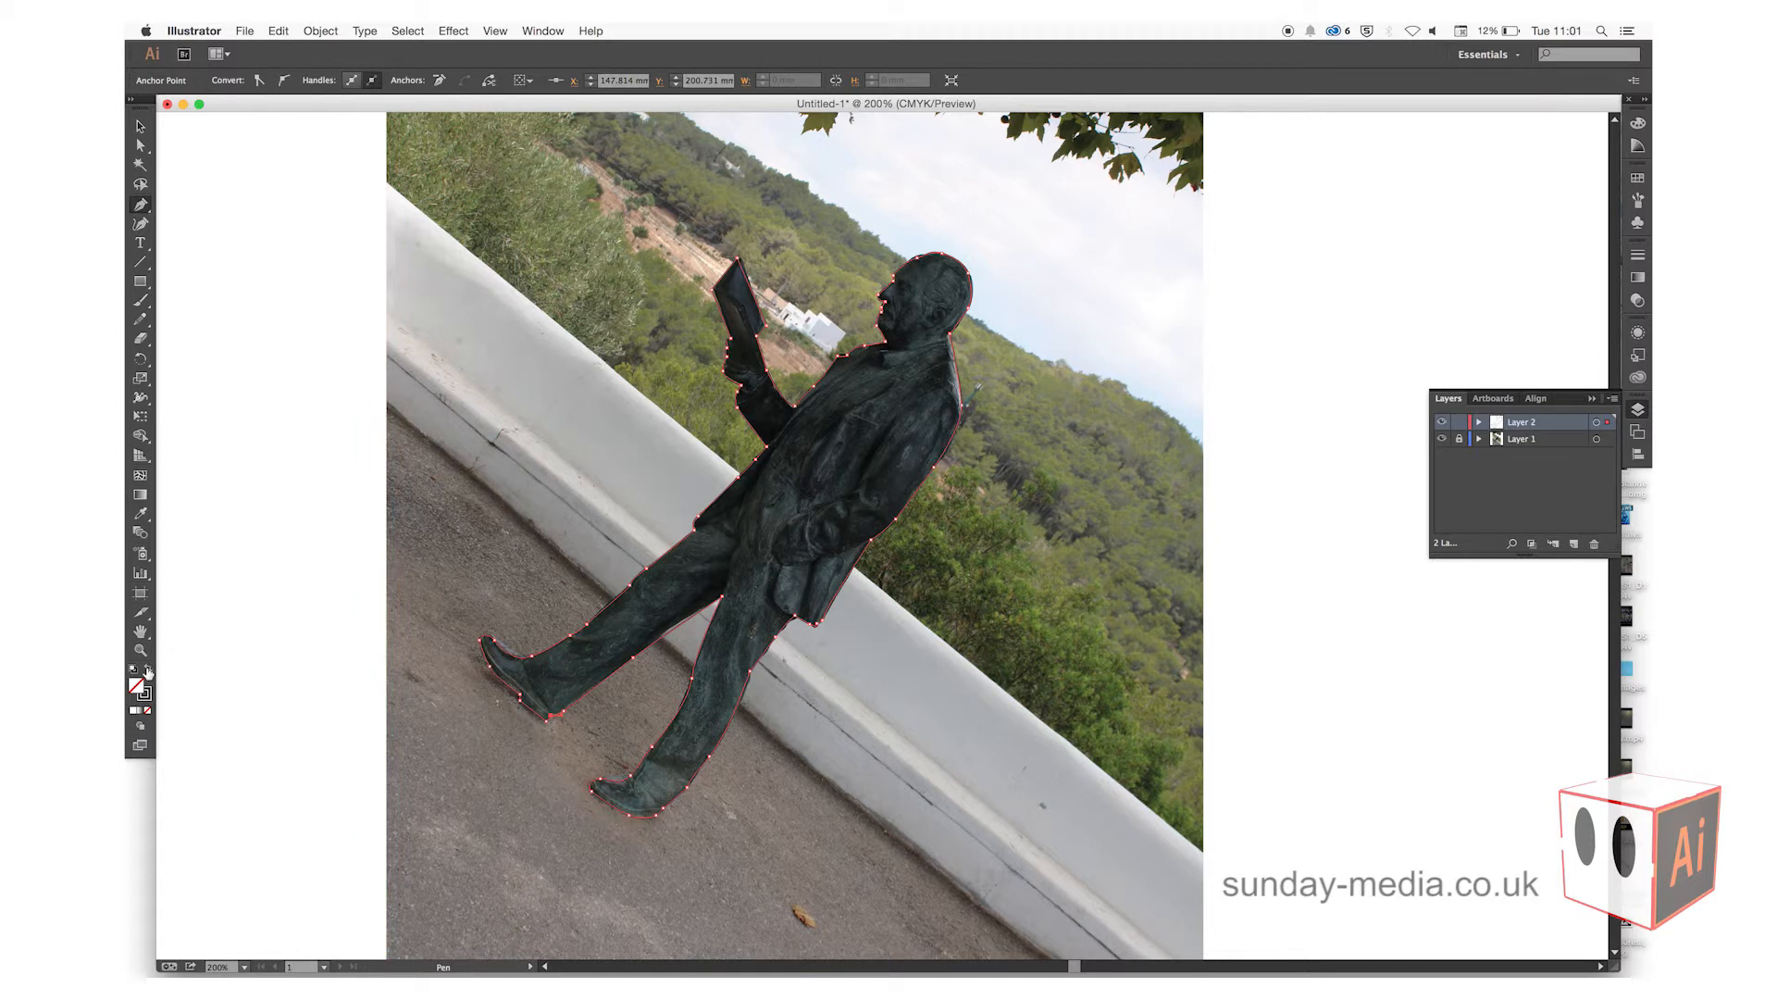
pyautogui.click(139, 668)
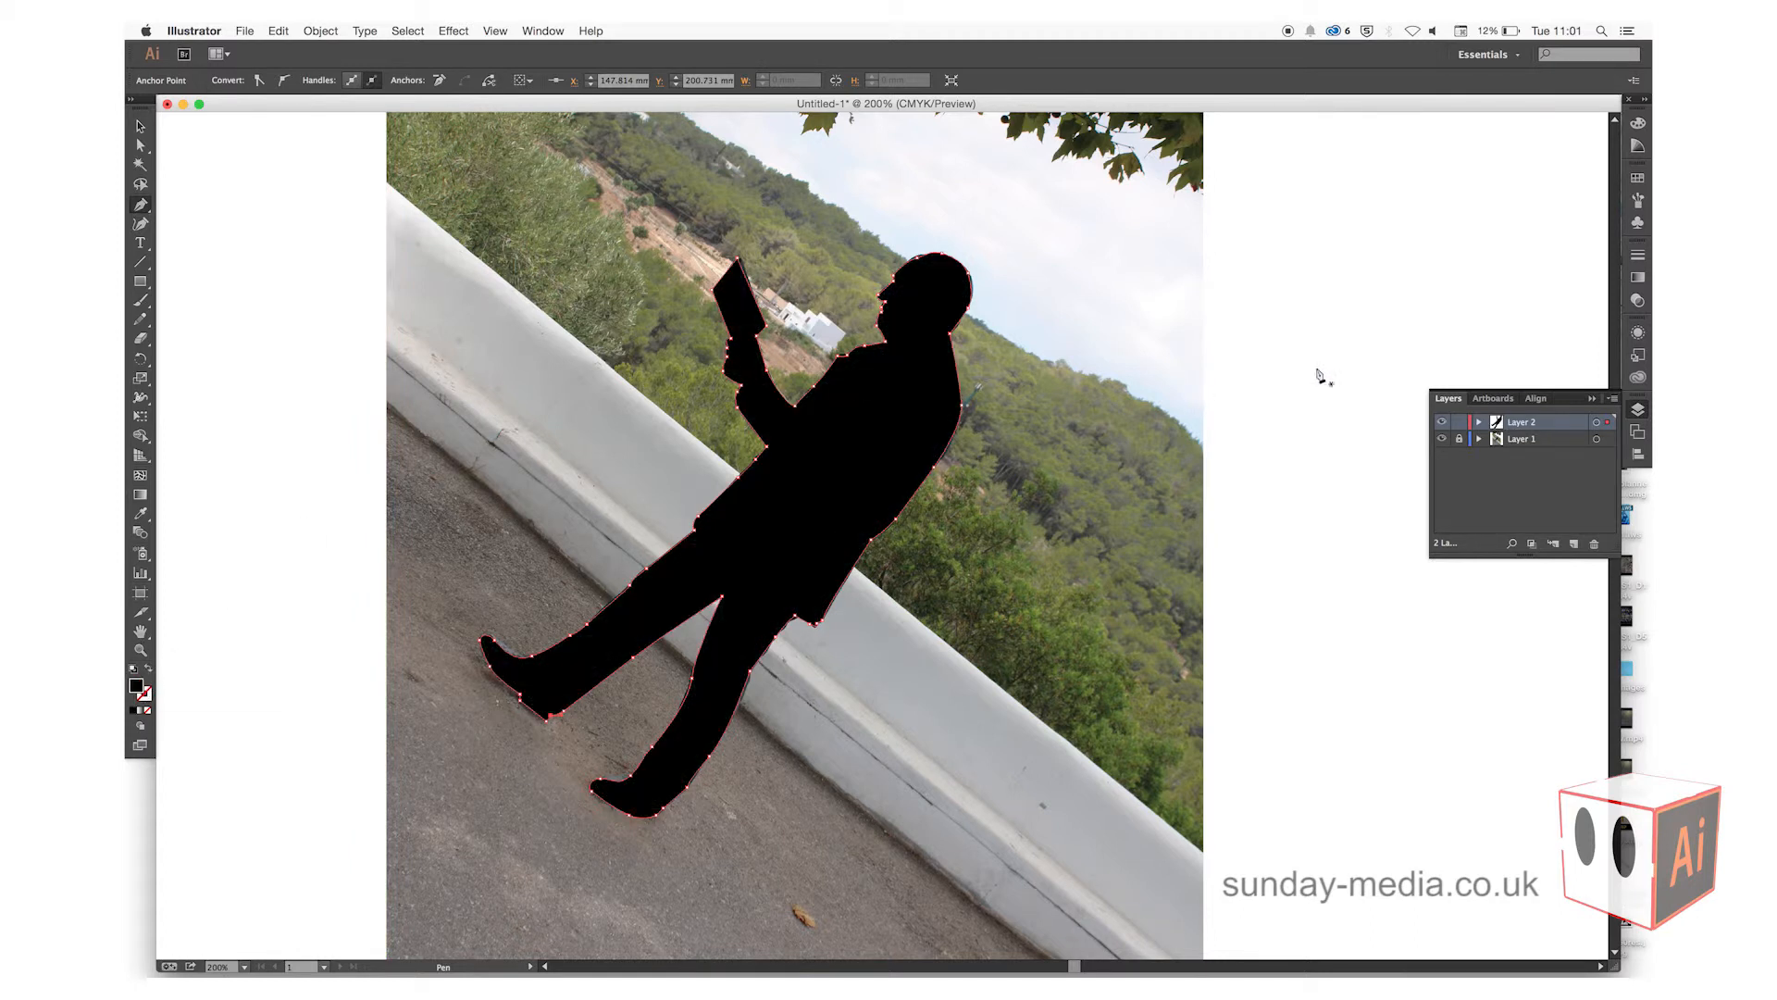
# Step: Hide the photo layer and select the black silhouette to rotate it upright
pyautogui.click(1442, 439)
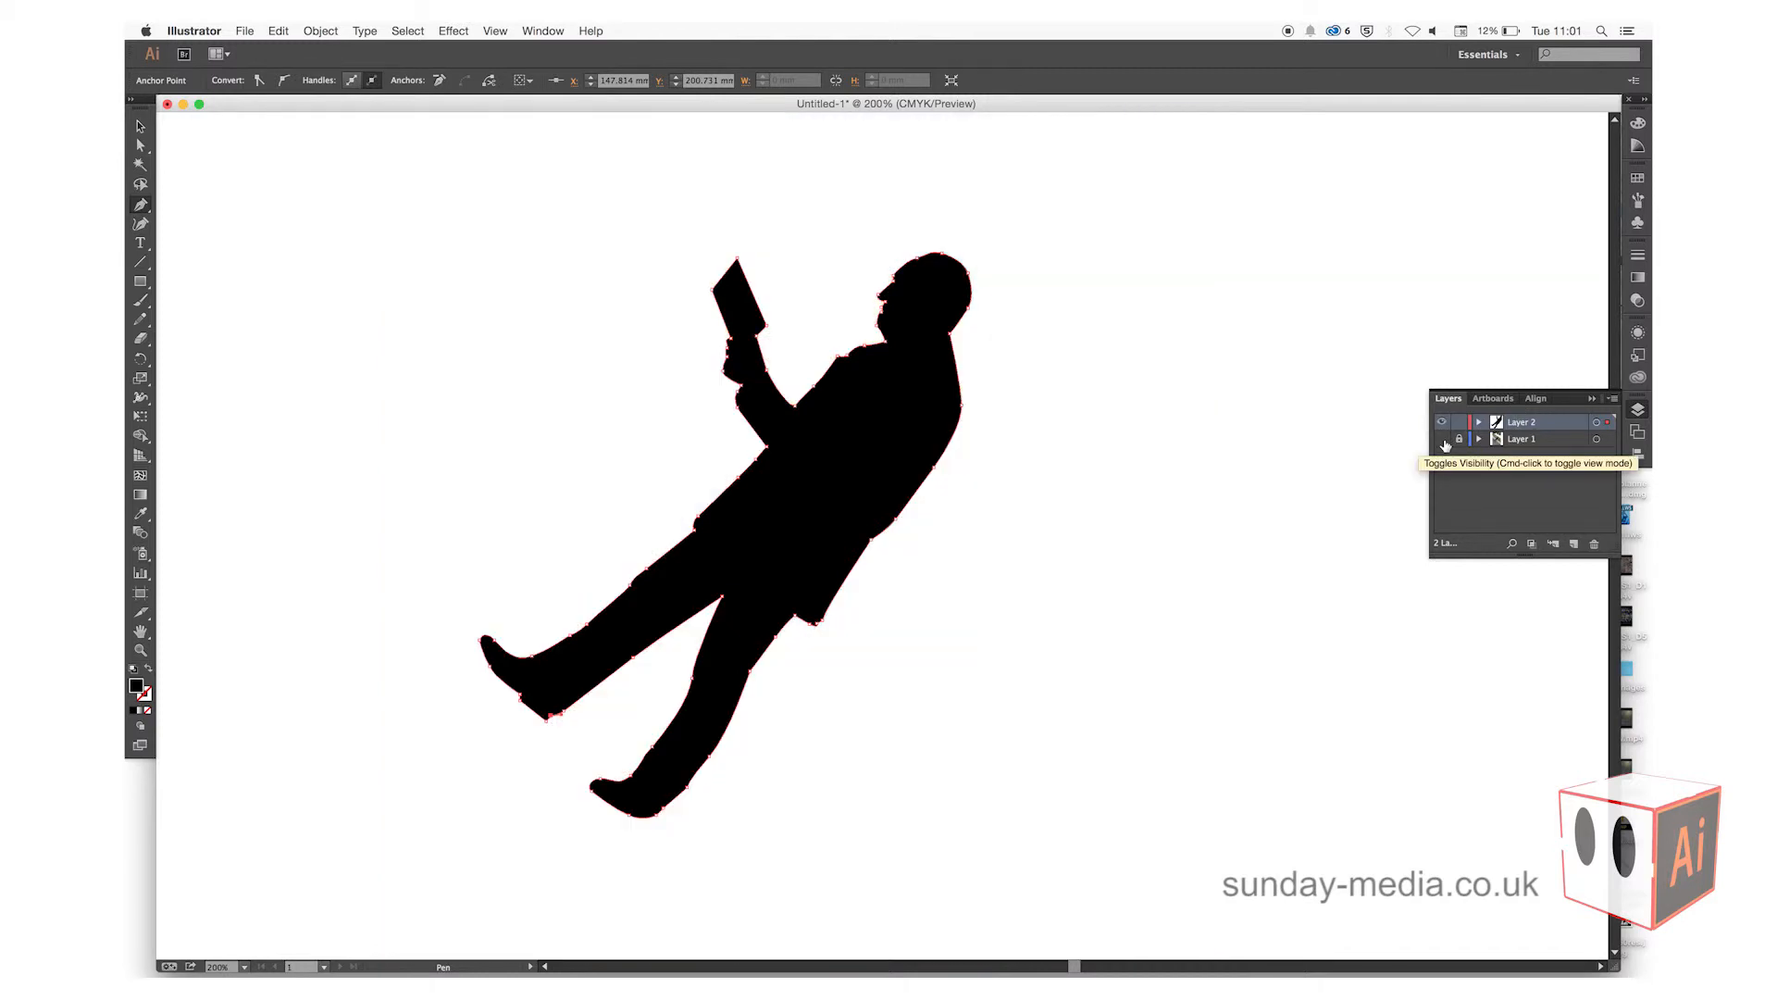
pyautogui.click(139, 126)
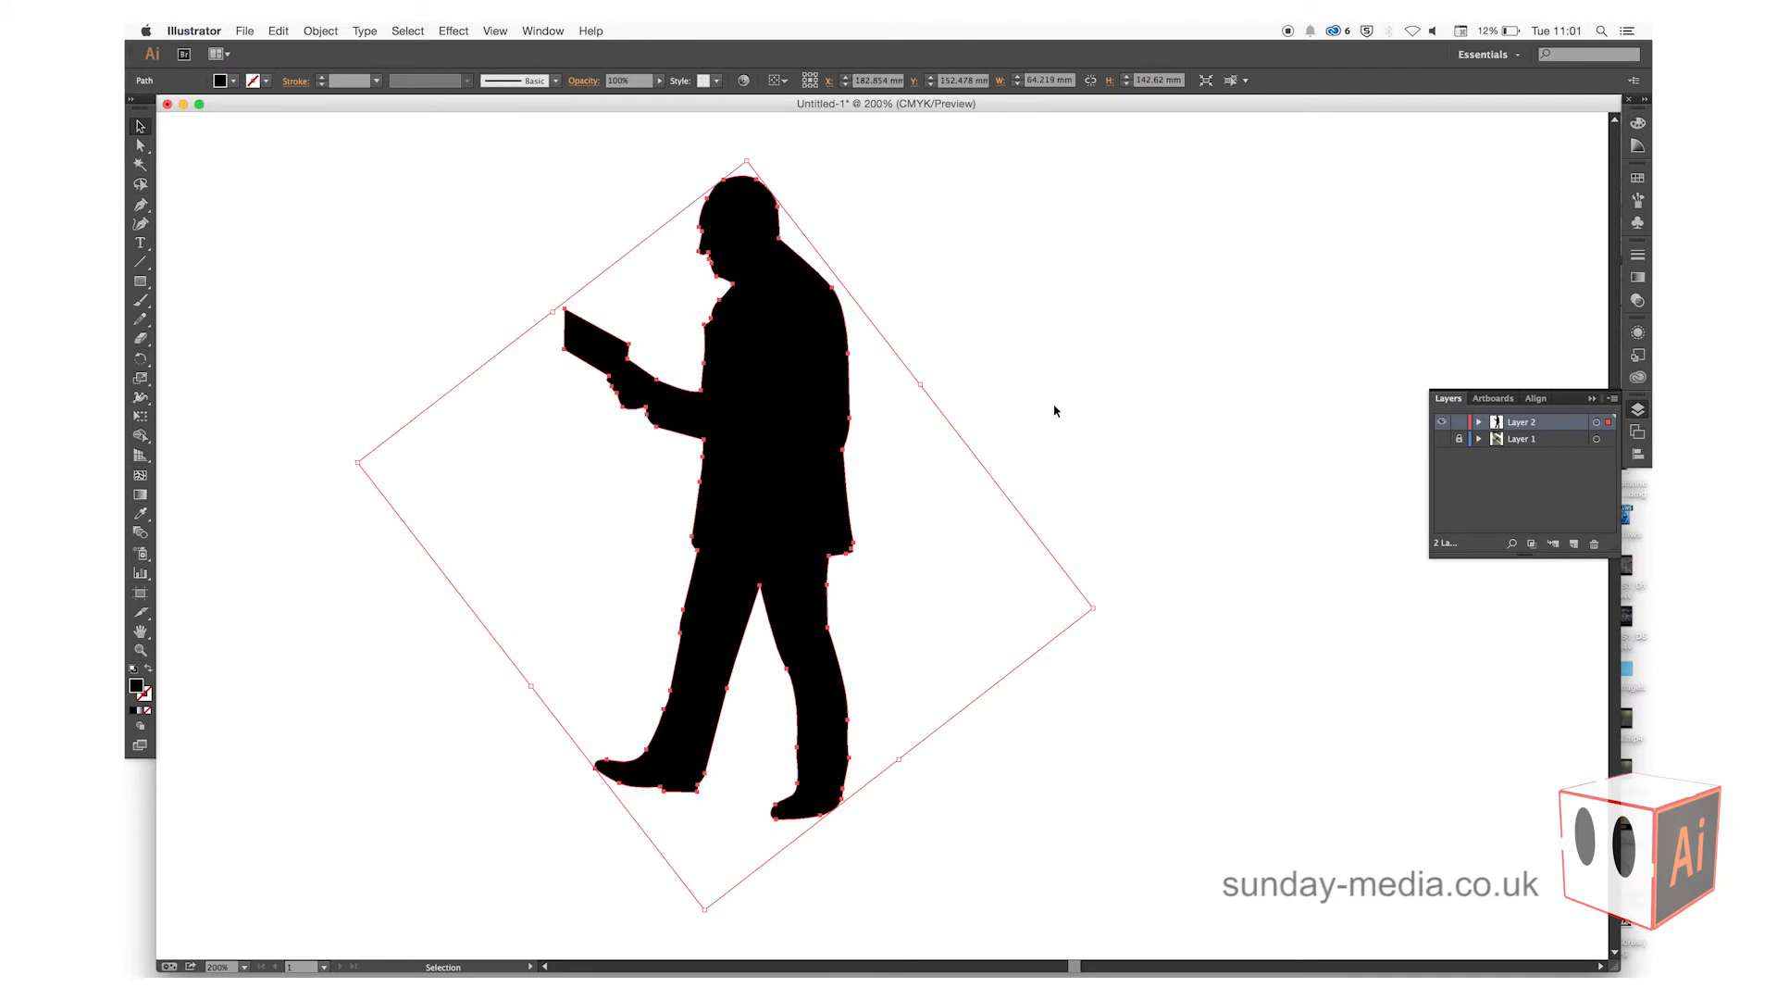
pyautogui.moveTo(759, 456)
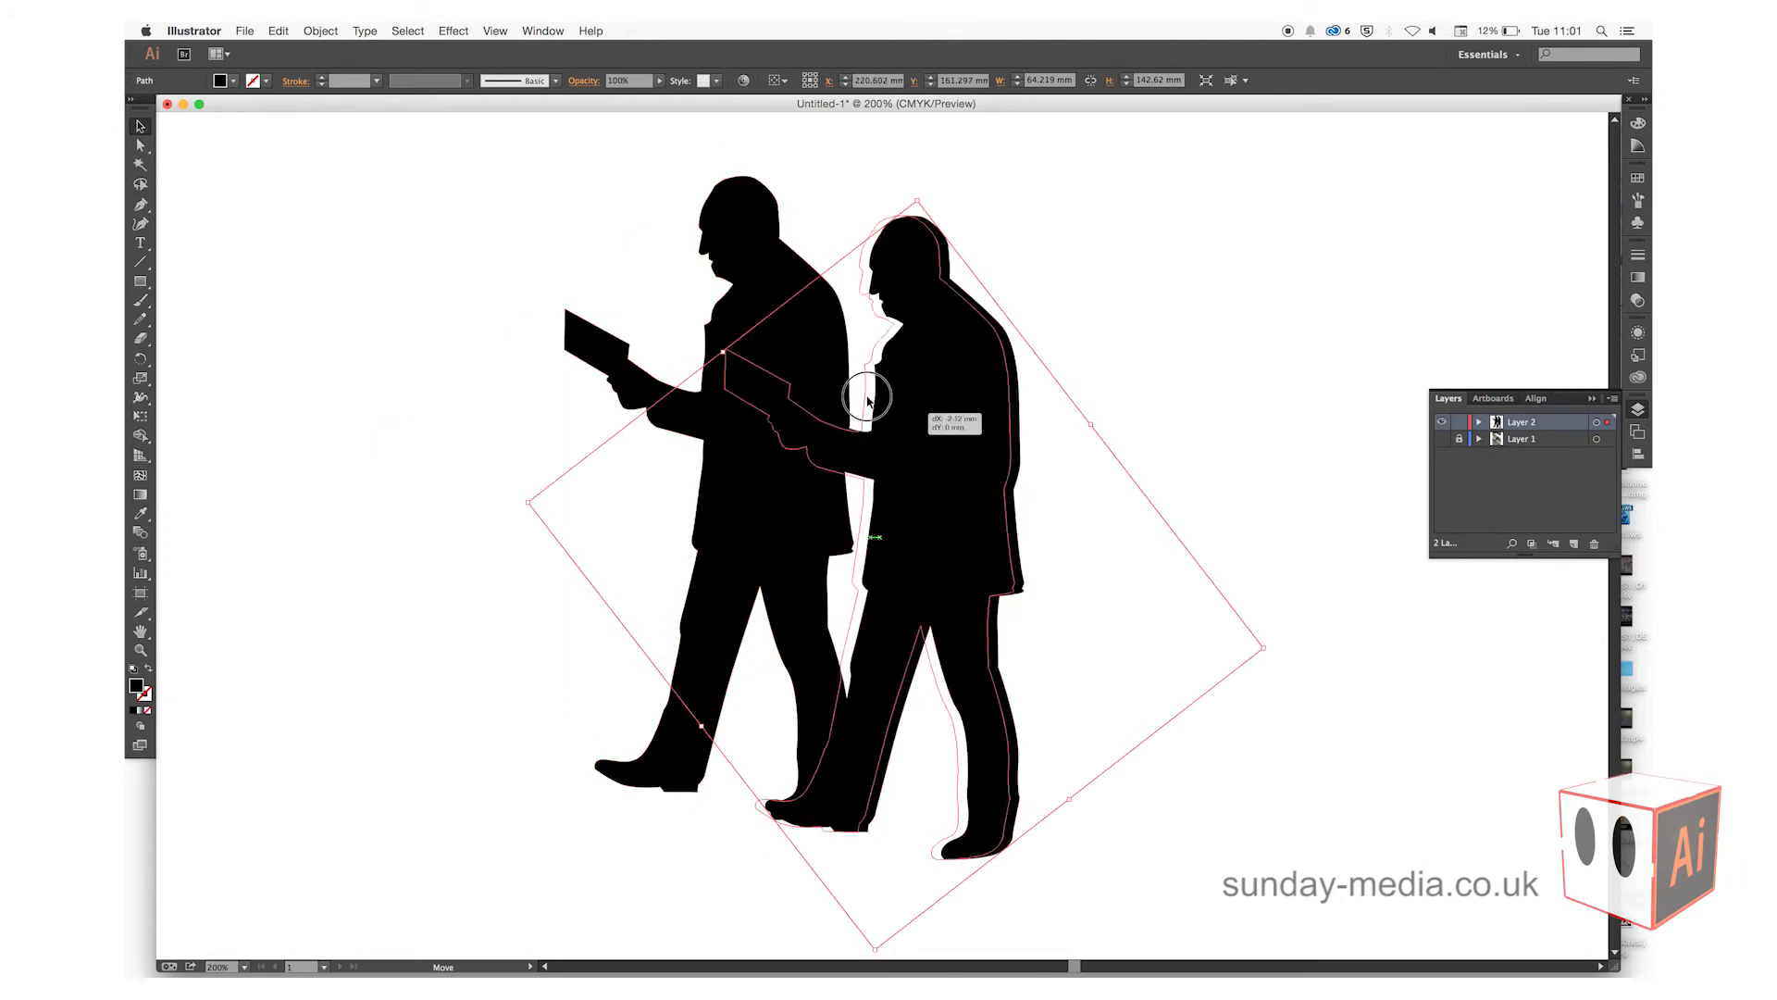
# Step: Duplicate the silhouette to the right and fill the middle copy olive-yellow
pyautogui.moveTo(867, 398); pyautogui.dragTo(852, 377)
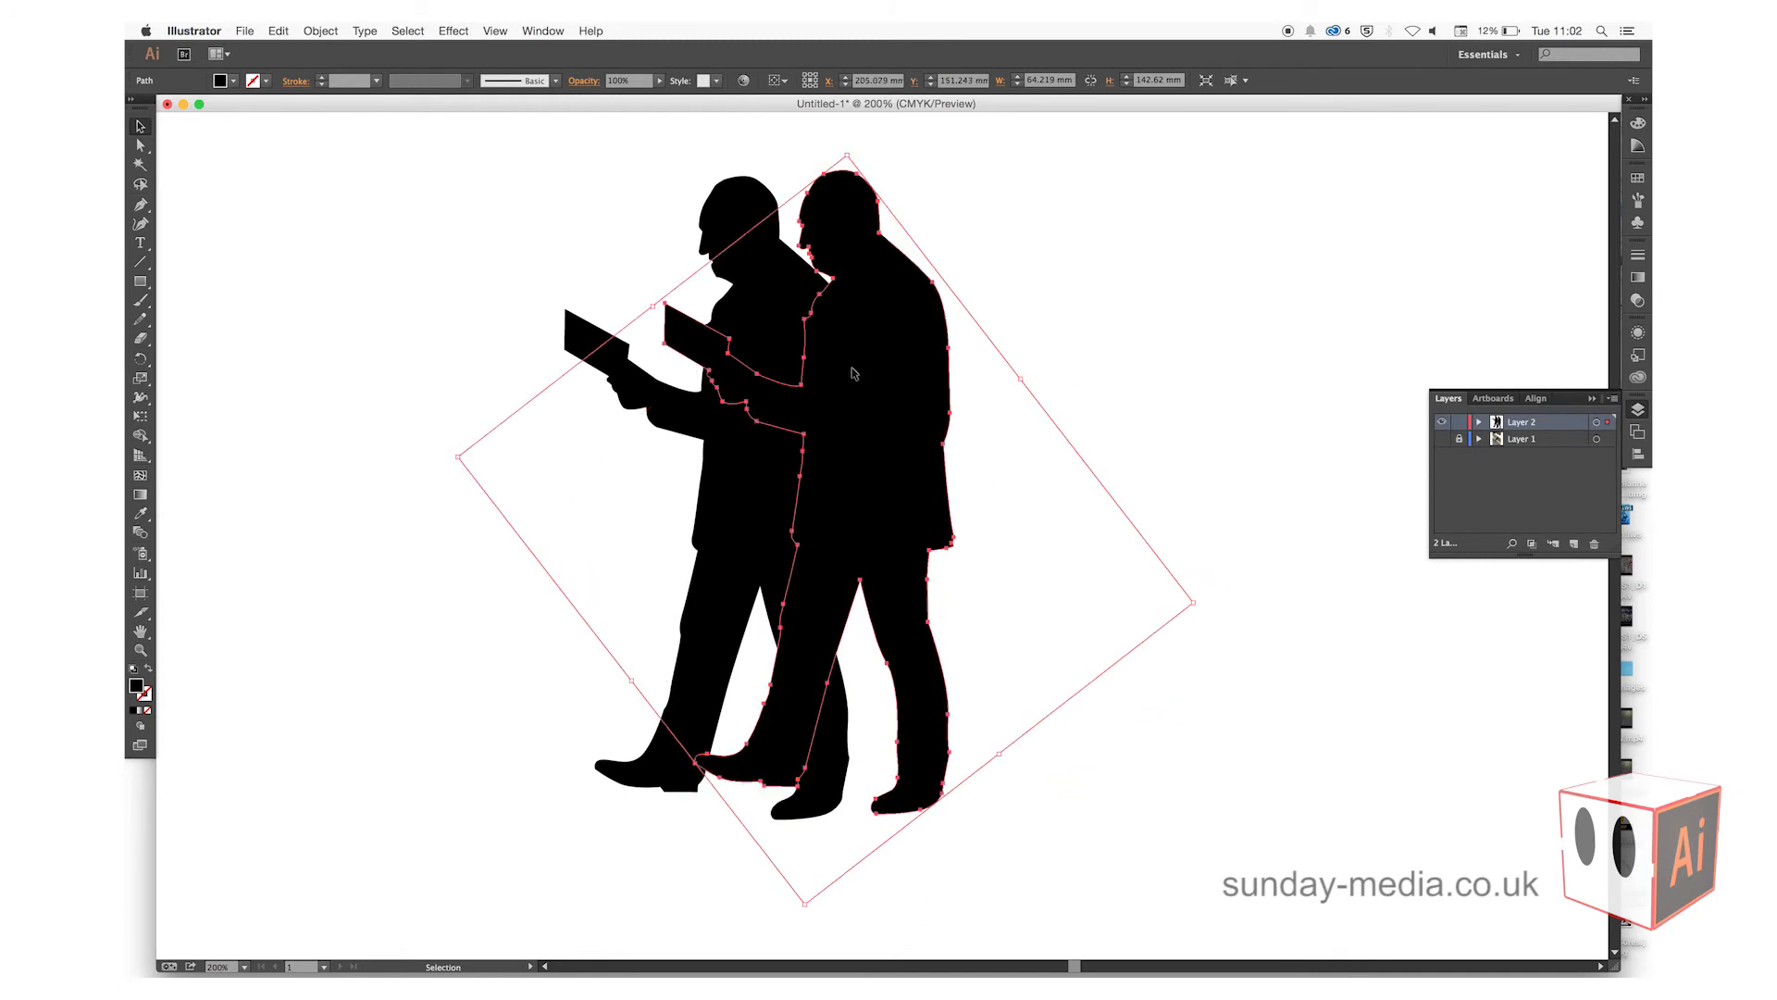
pyautogui.moveTo(141, 689)
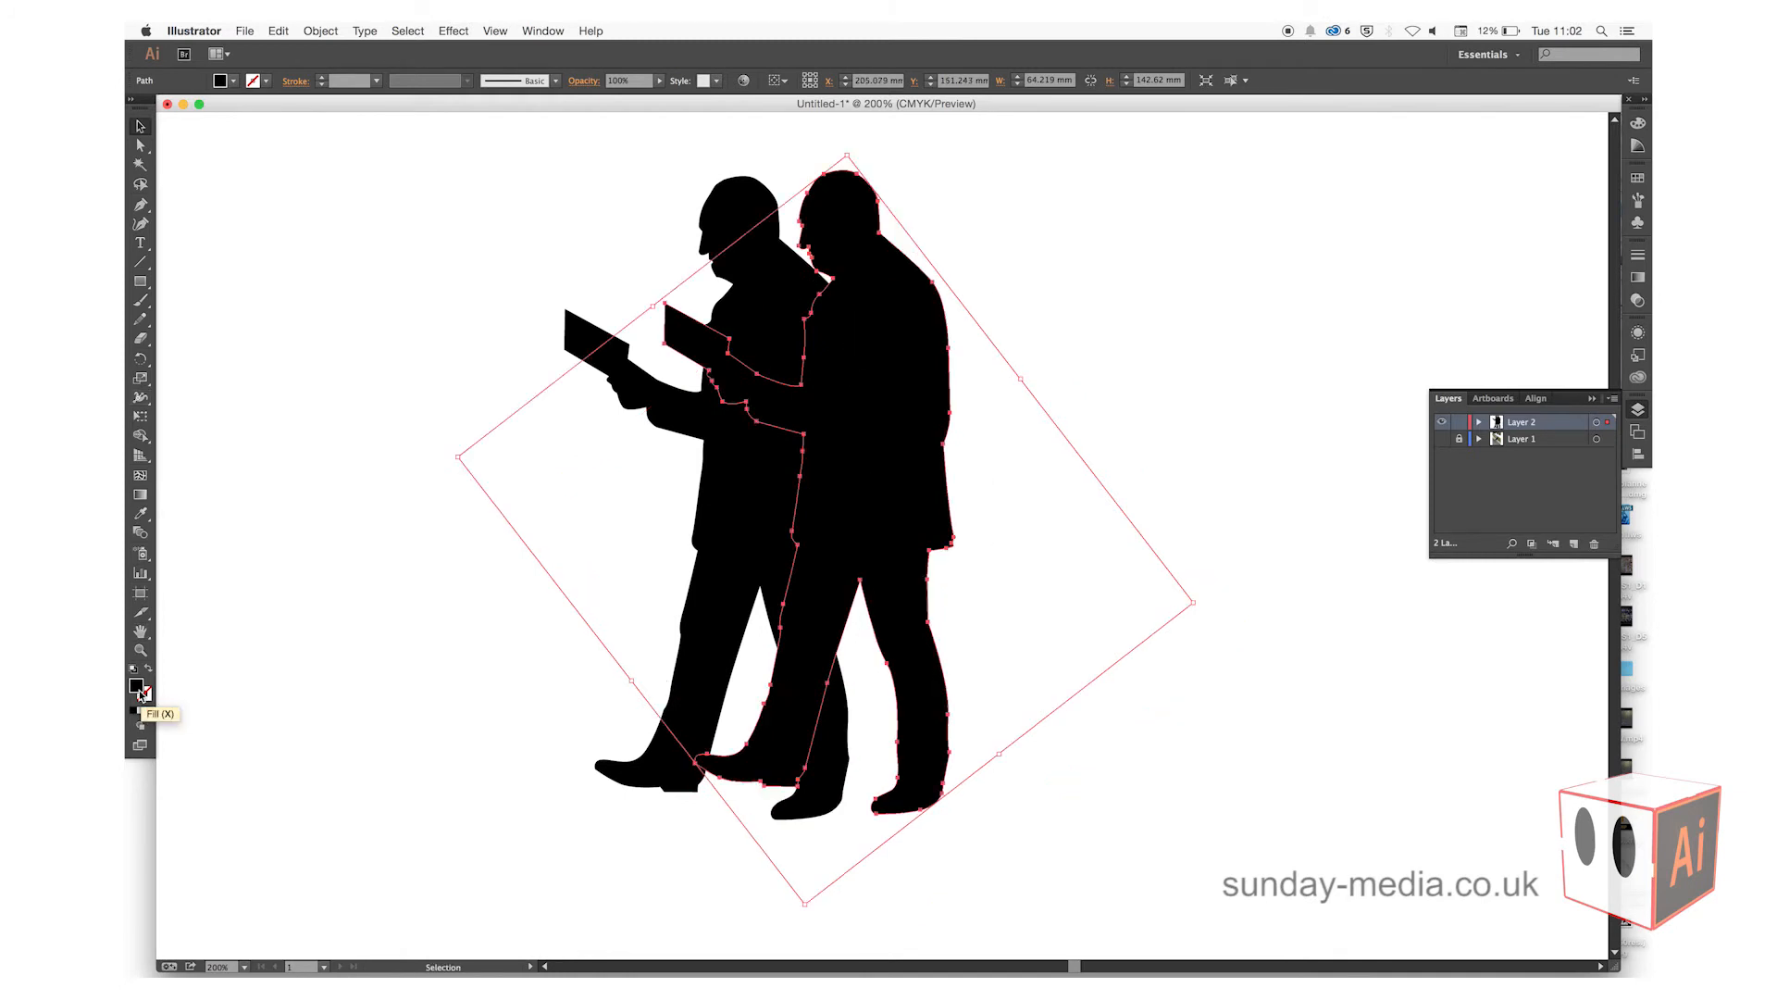
pyautogui.doubleClick(136, 686)
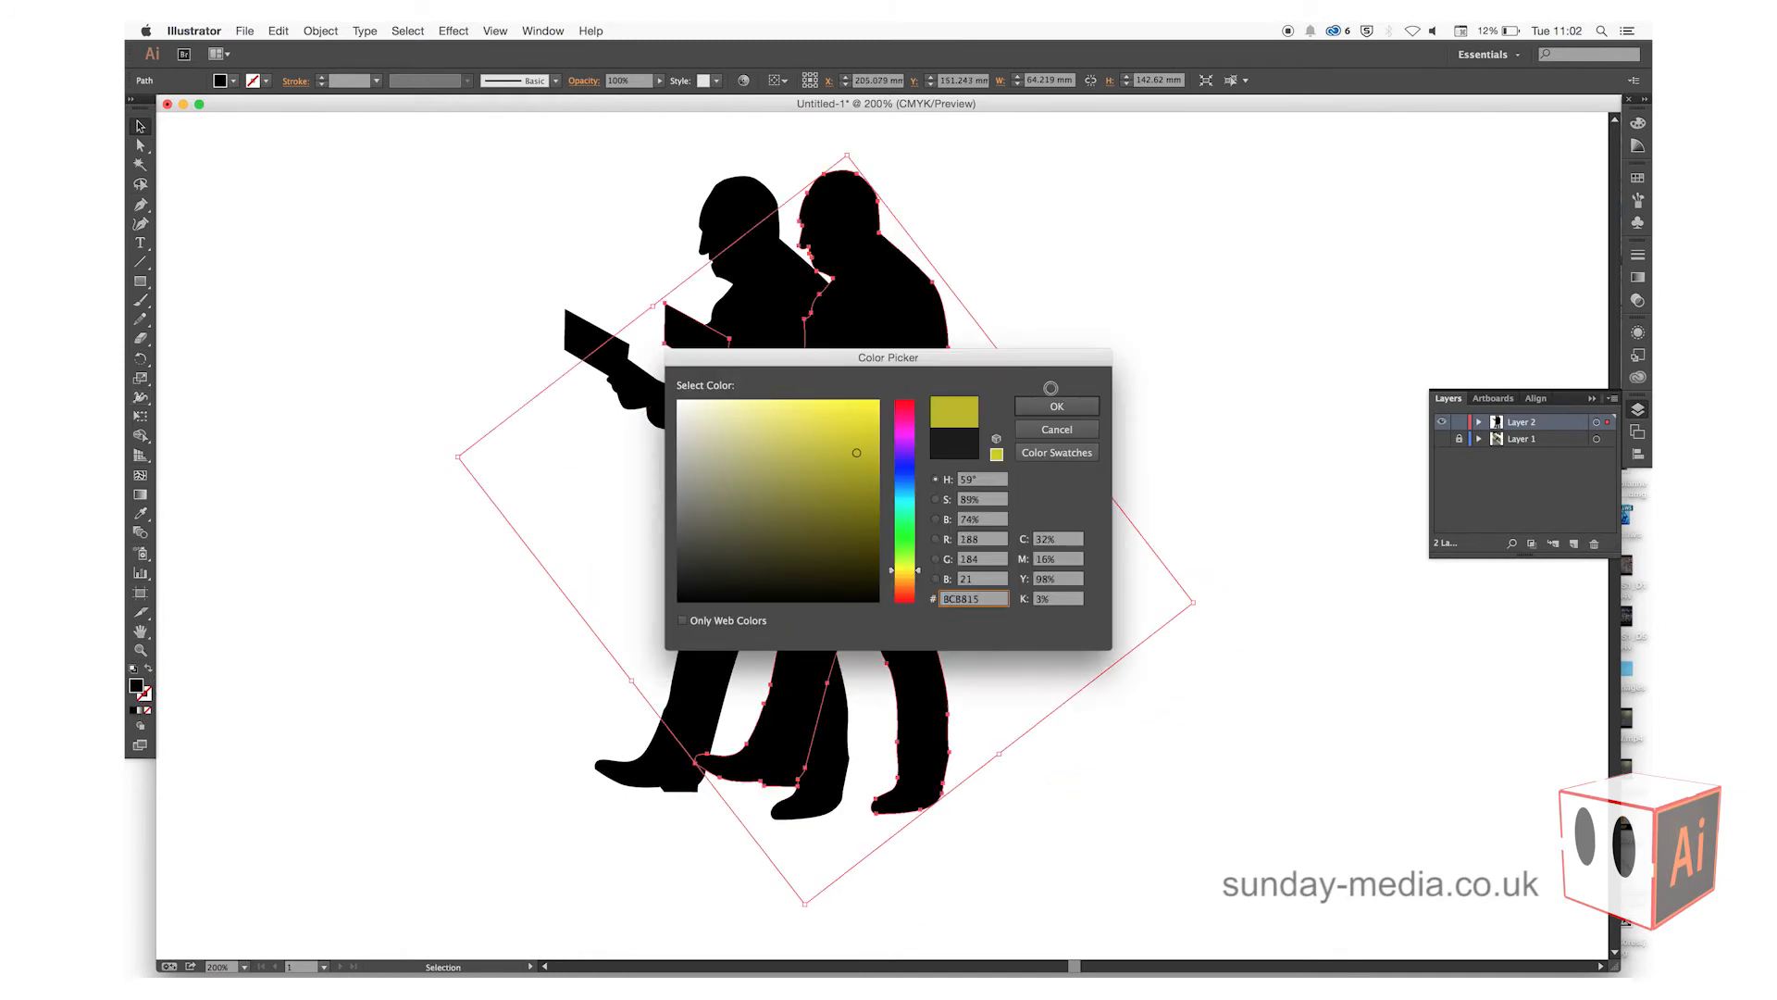
pyautogui.click(1053, 405)
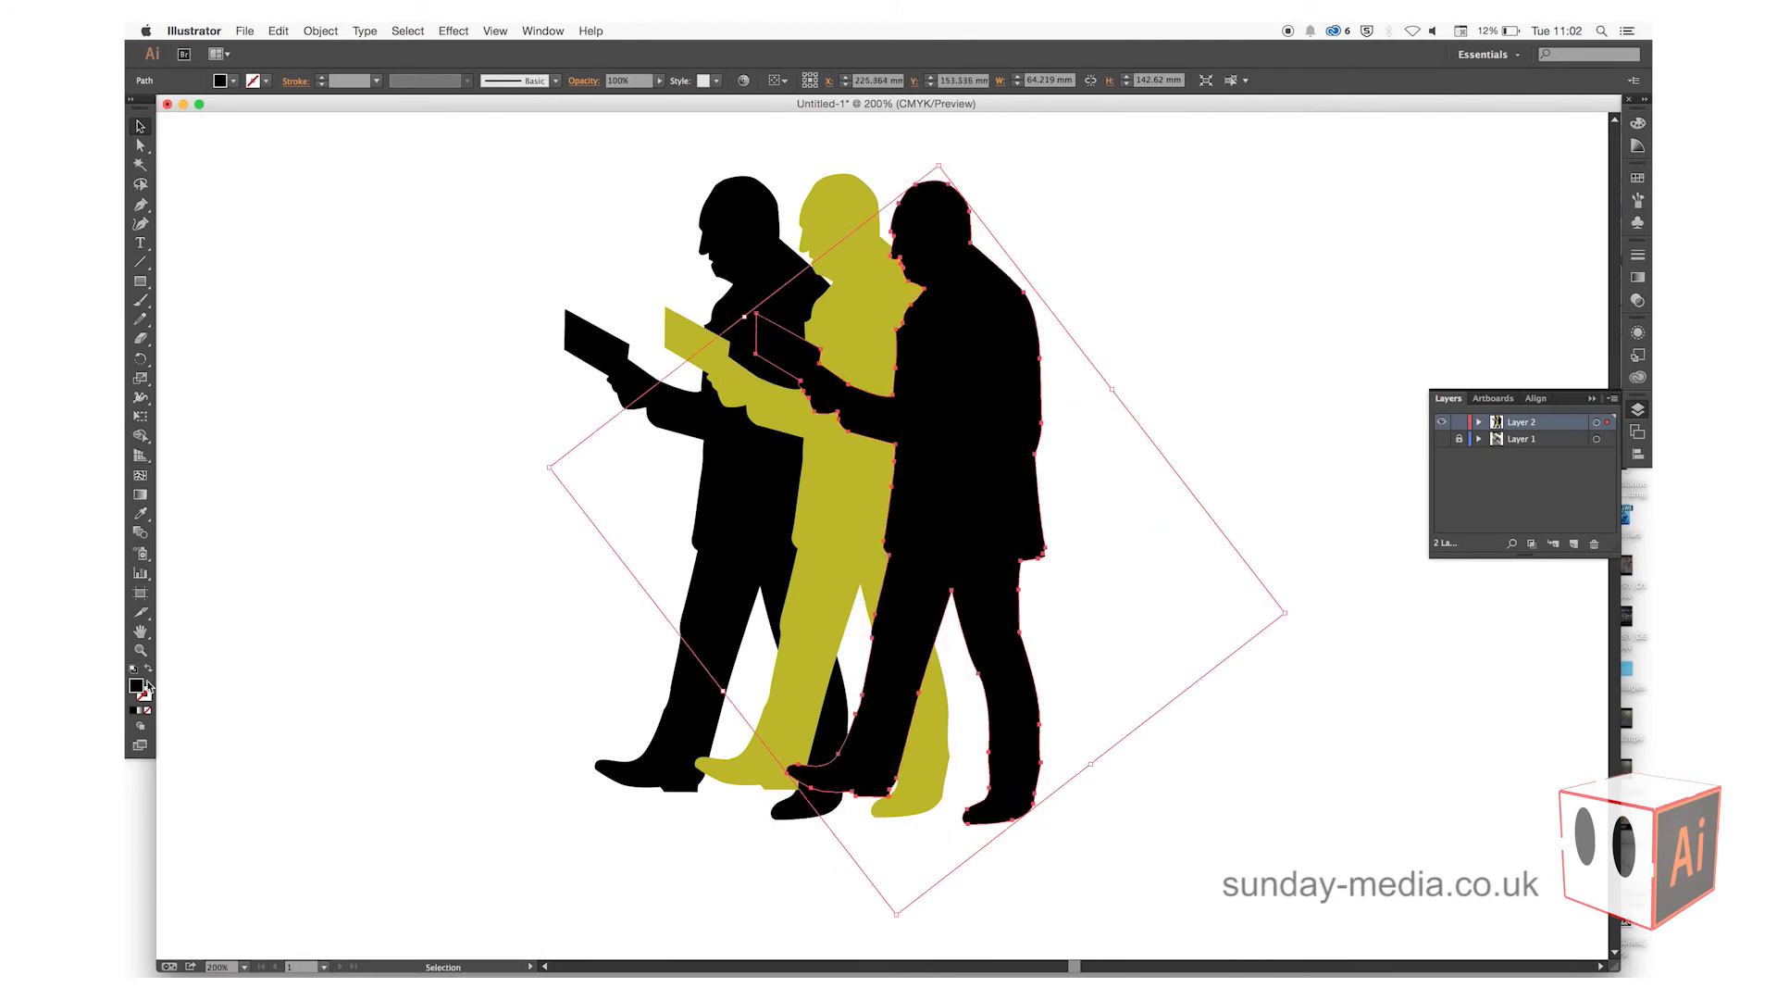
# Step: Swap fill and stroke on the third copy, set stroke to 0.5 pt, deselect
pyautogui.click(141, 676)
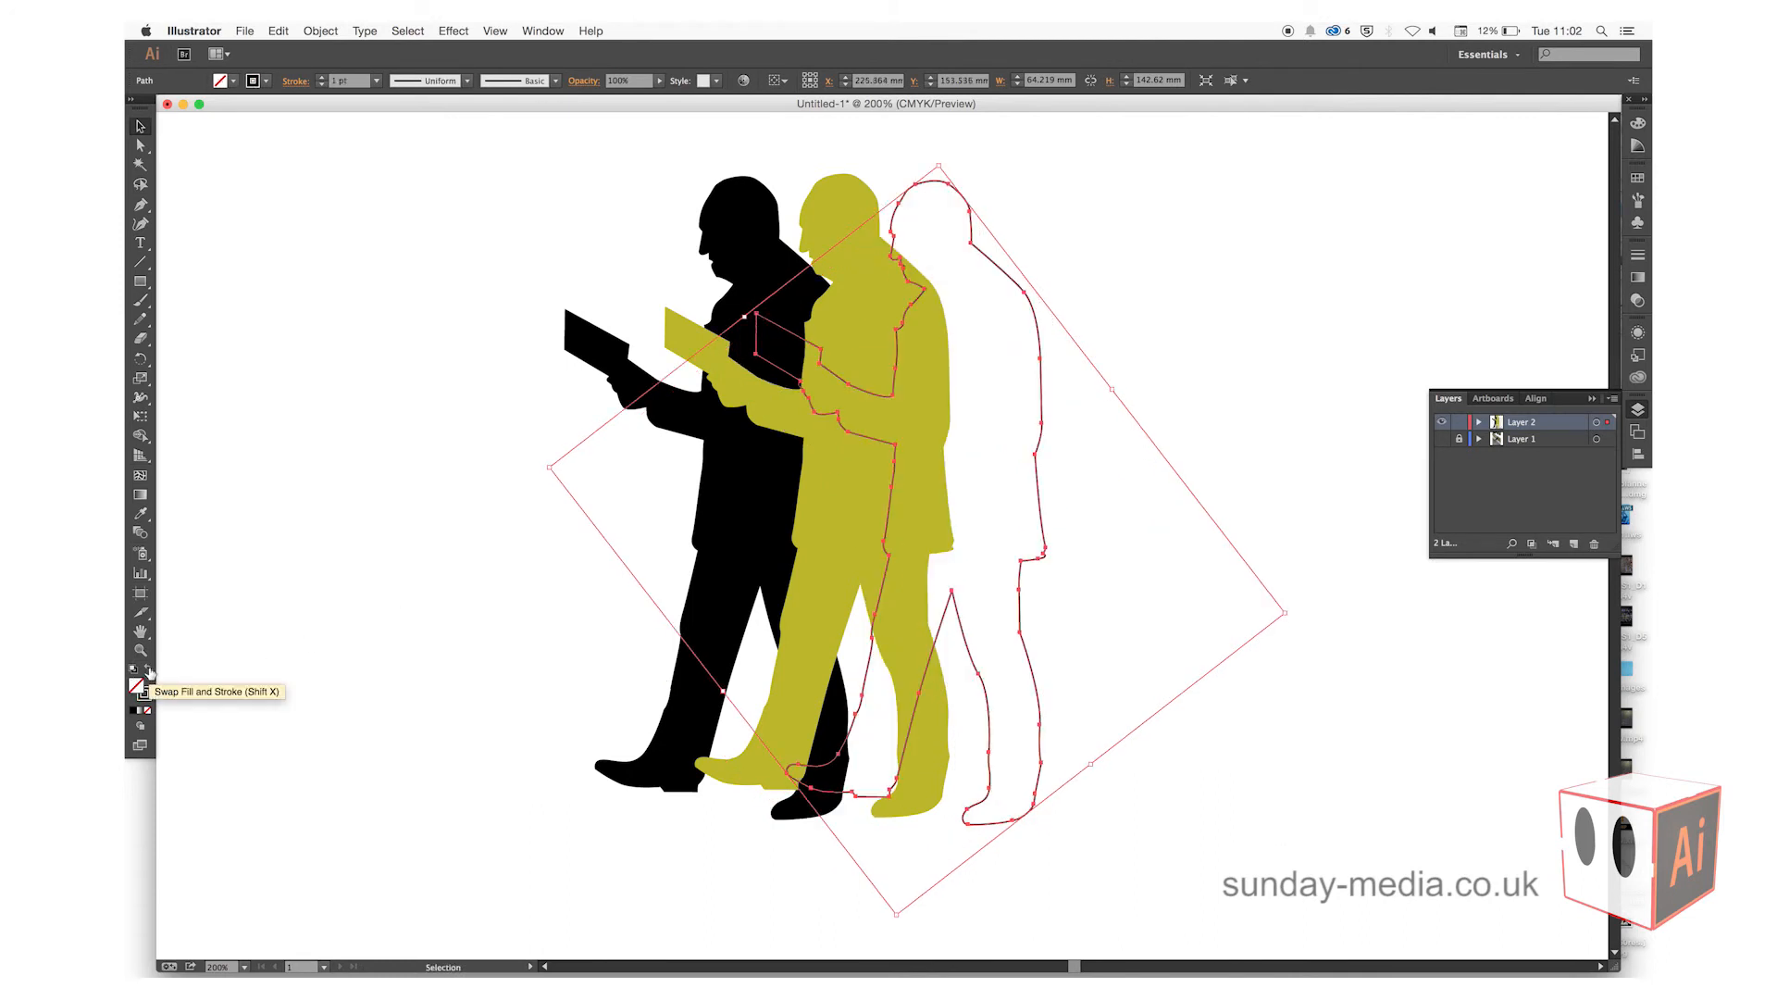
pyautogui.moveTo(327, 81)
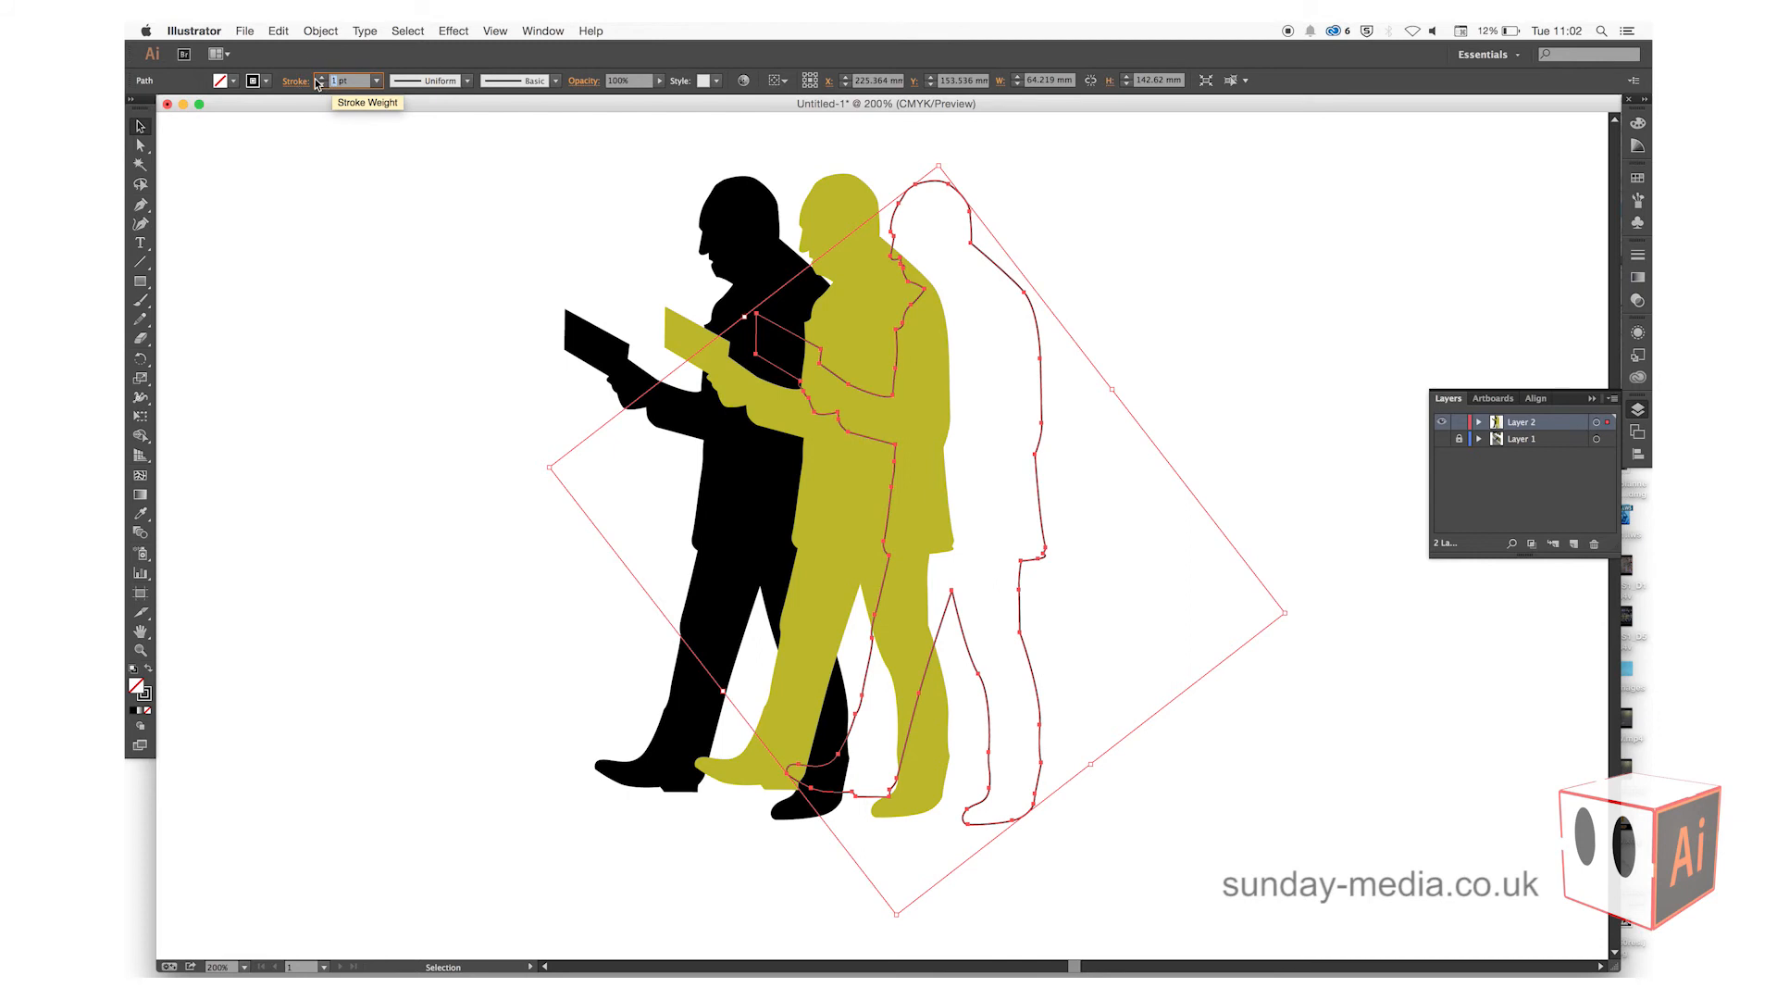
pyautogui.click(346, 81)
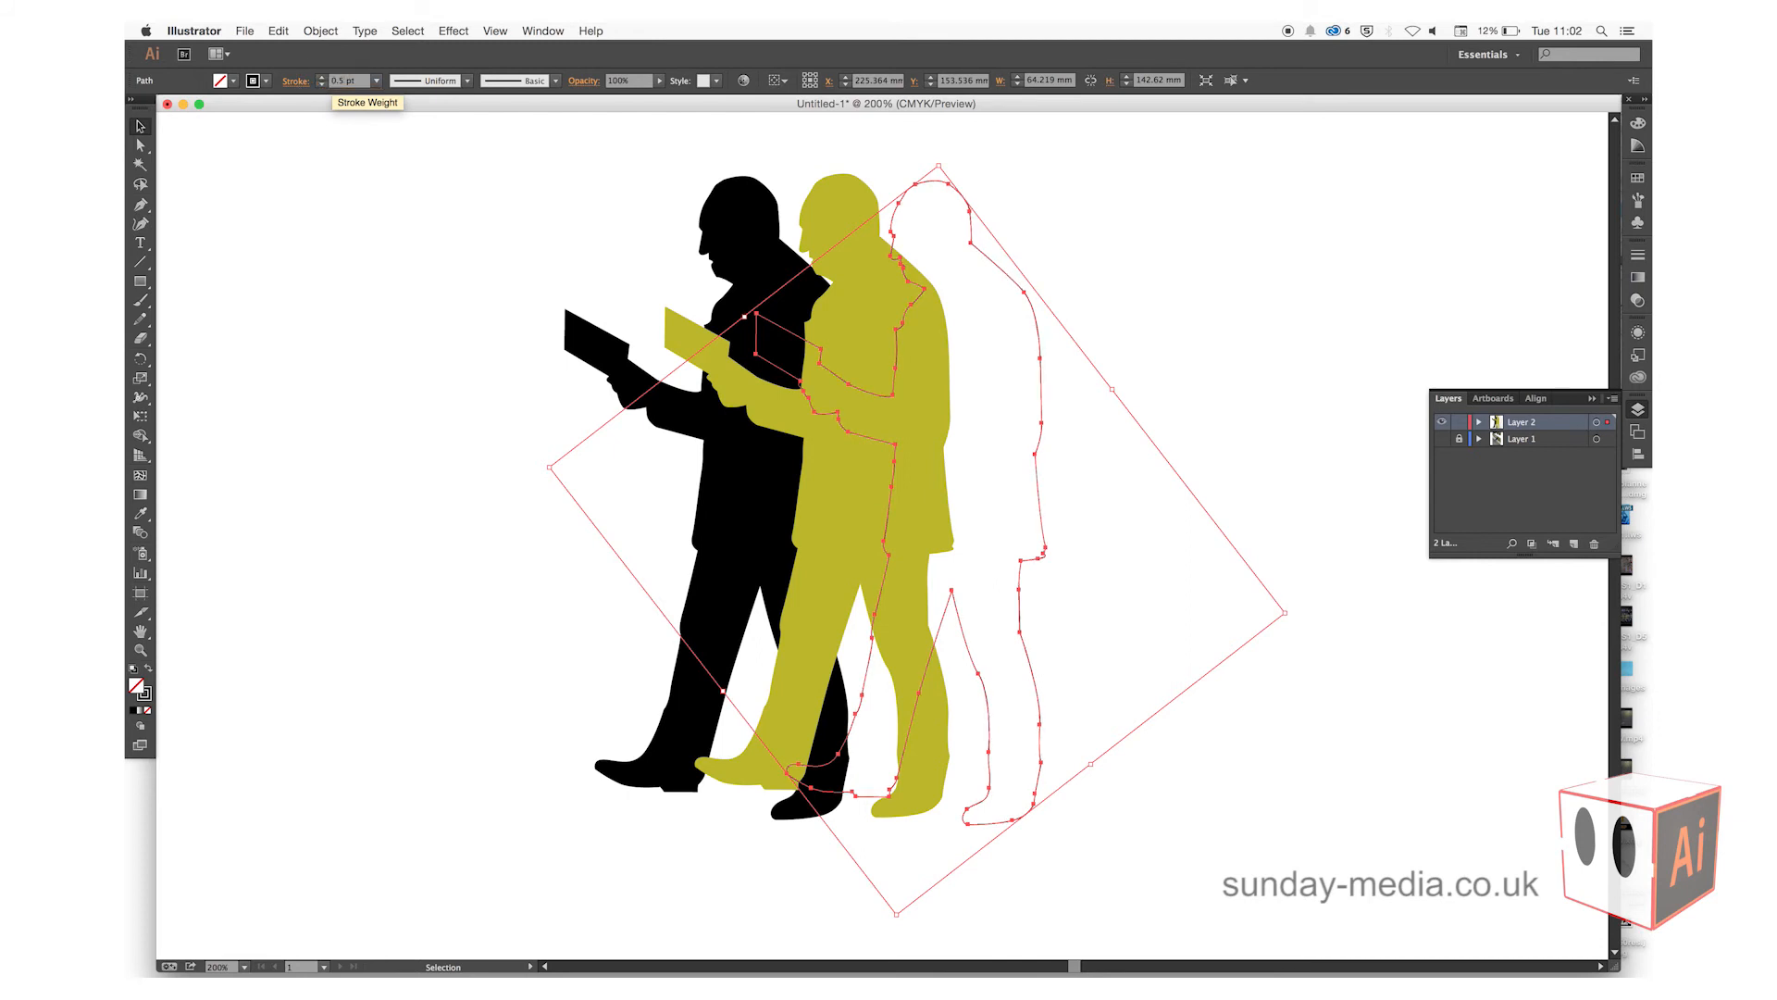
pyautogui.click(1175, 252)
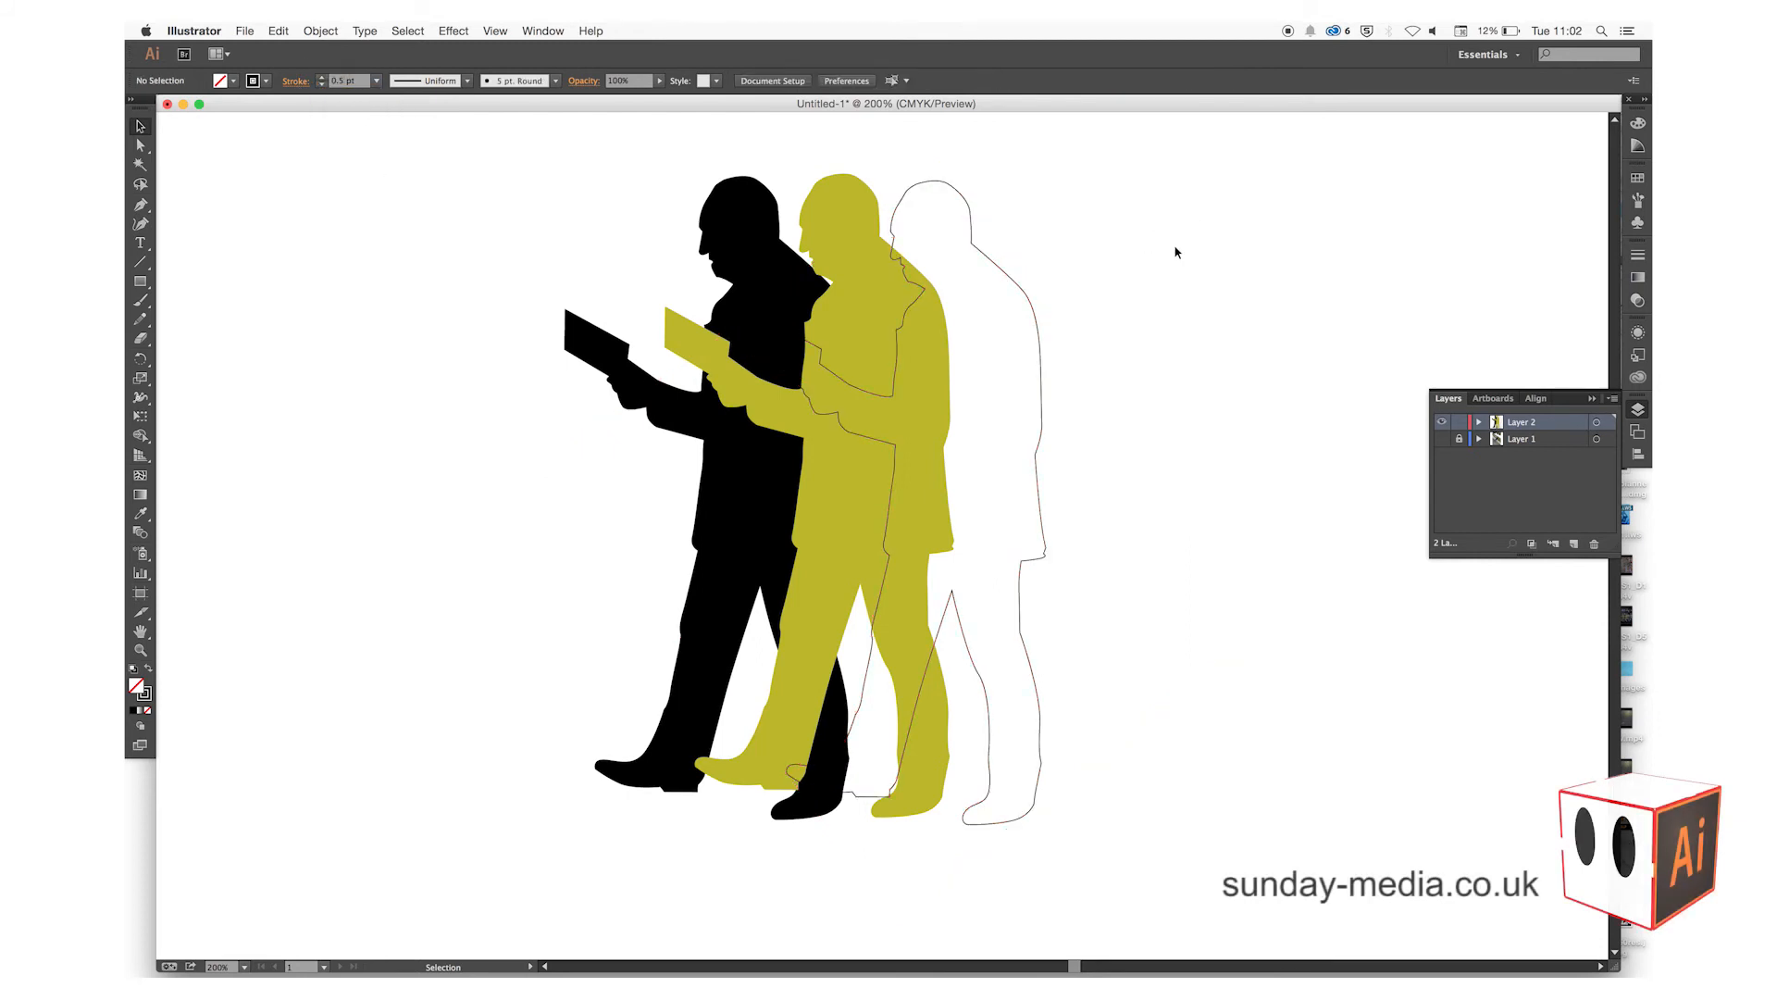